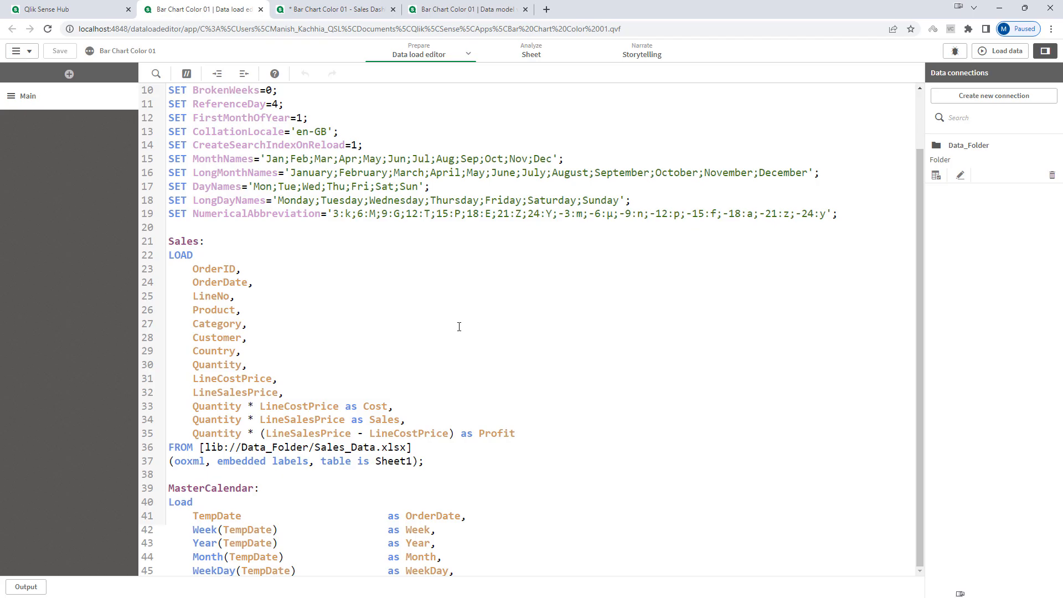
# Inspect the data model linking Sales to MasterCalendar on OrderDate, then return to the app's sheet
pyautogui.scroll(-3)
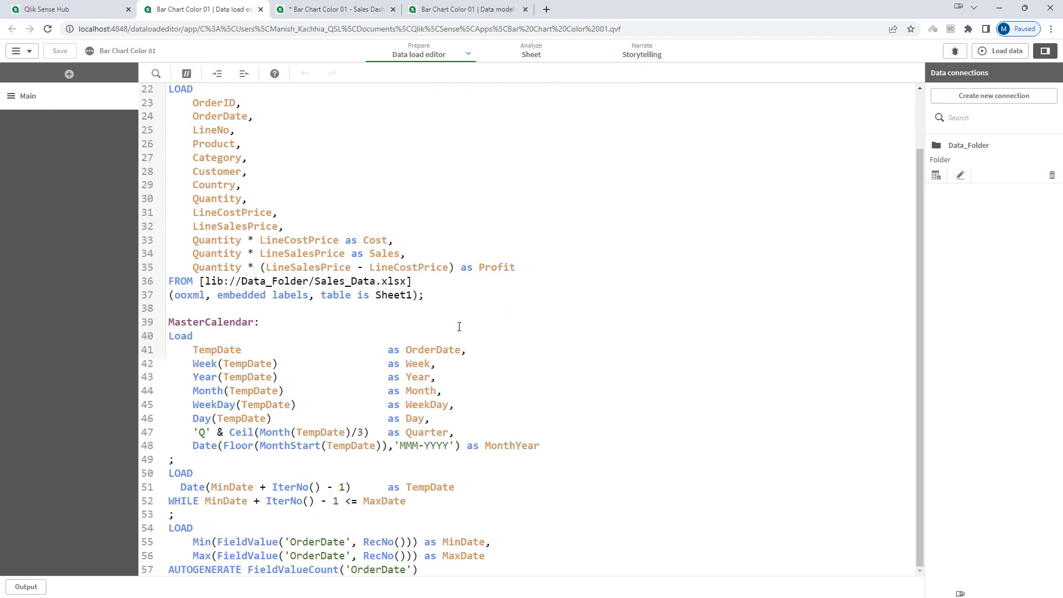
pyautogui.scroll(3)
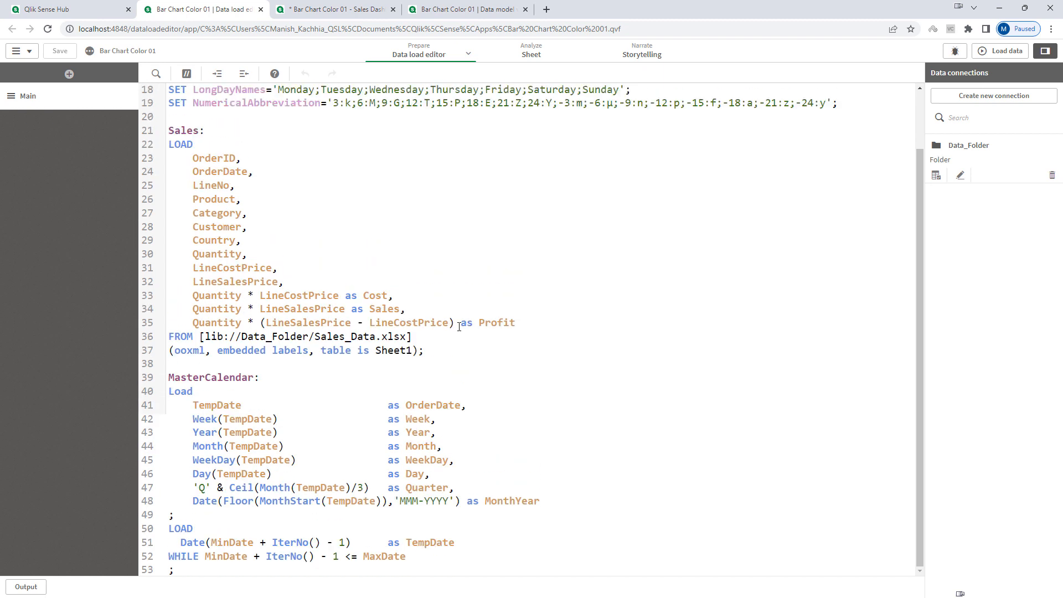
pyautogui.scroll(-3)
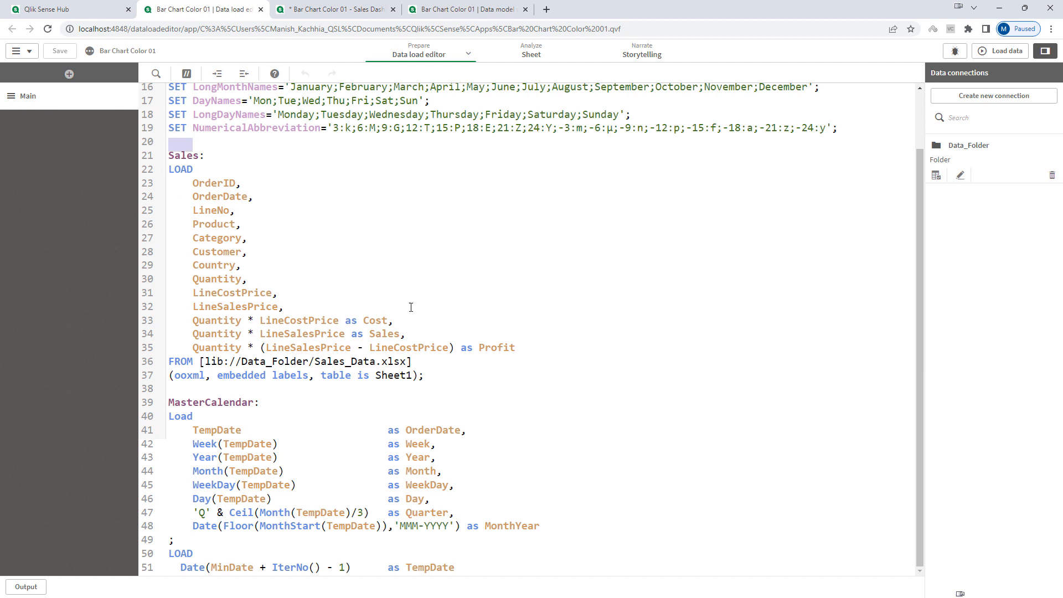
pyautogui.moveTo(443, 303)
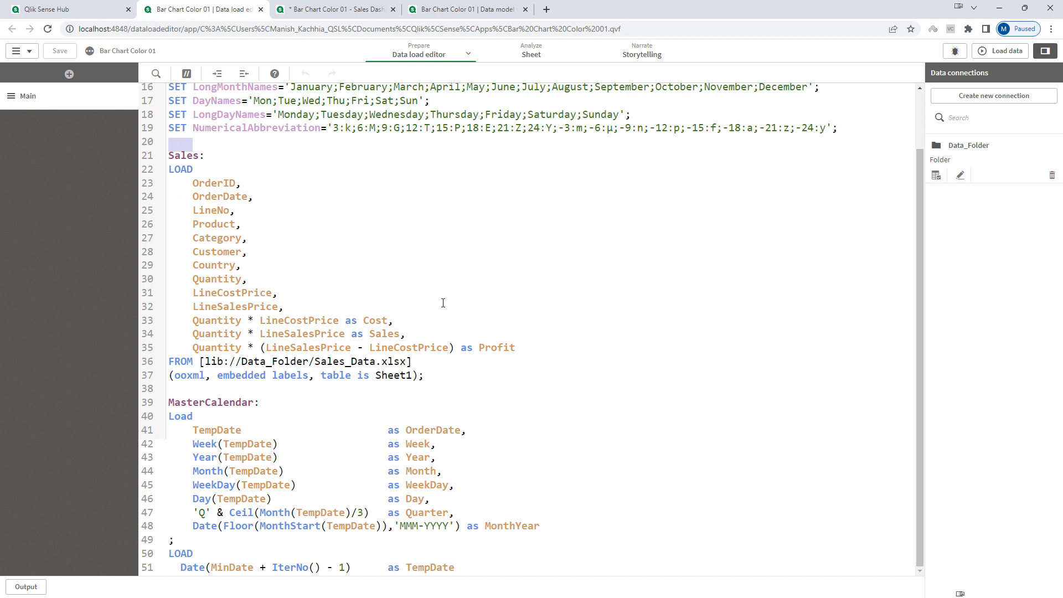
pyautogui.scroll(-3)
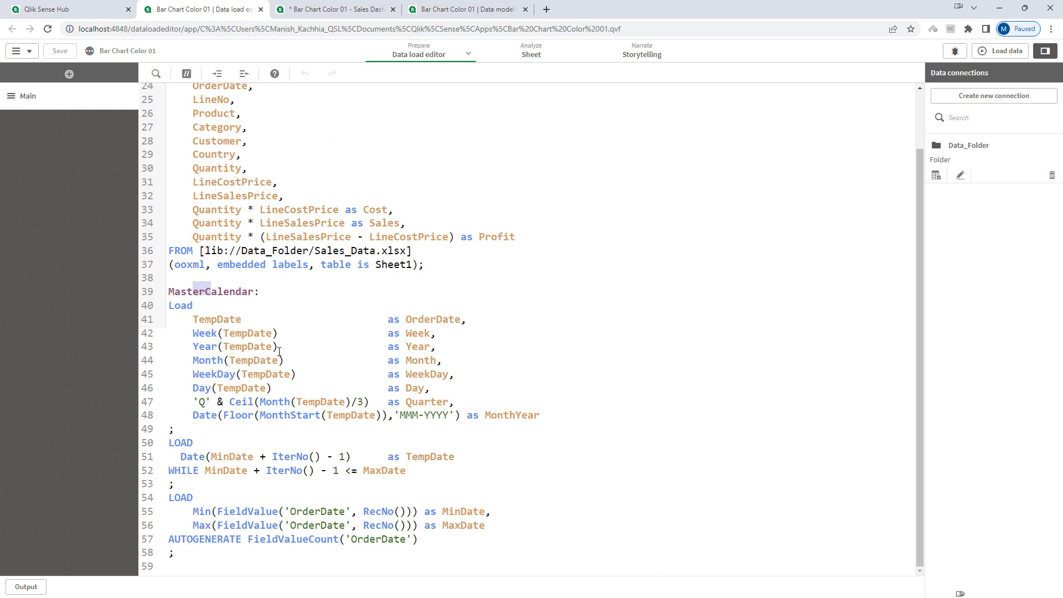
pyautogui.click(477, 12)
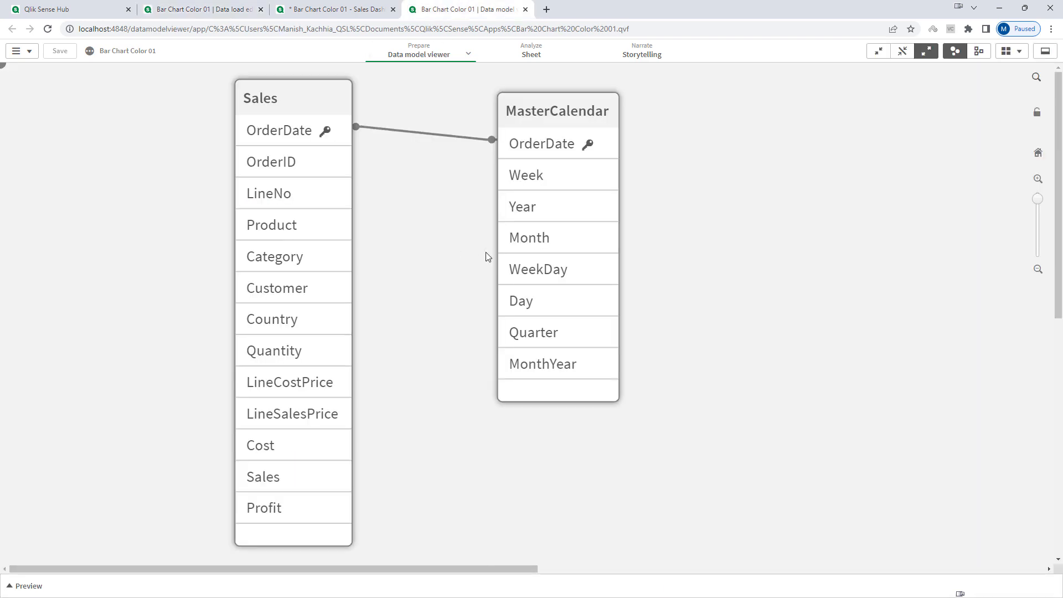
pyautogui.moveTo(410, 316)
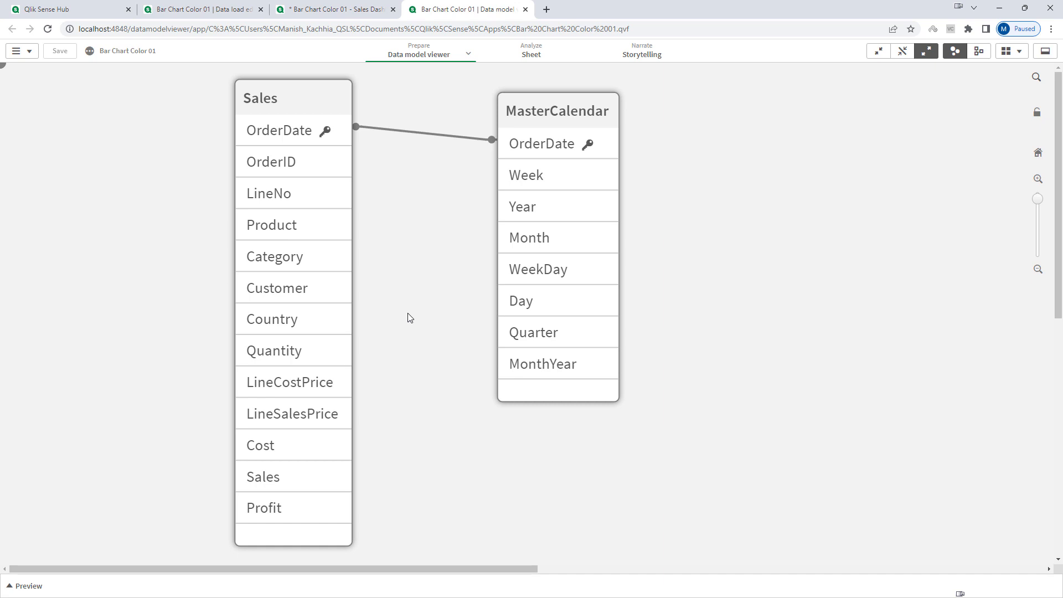
pyautogui.moveTo(407, 292)
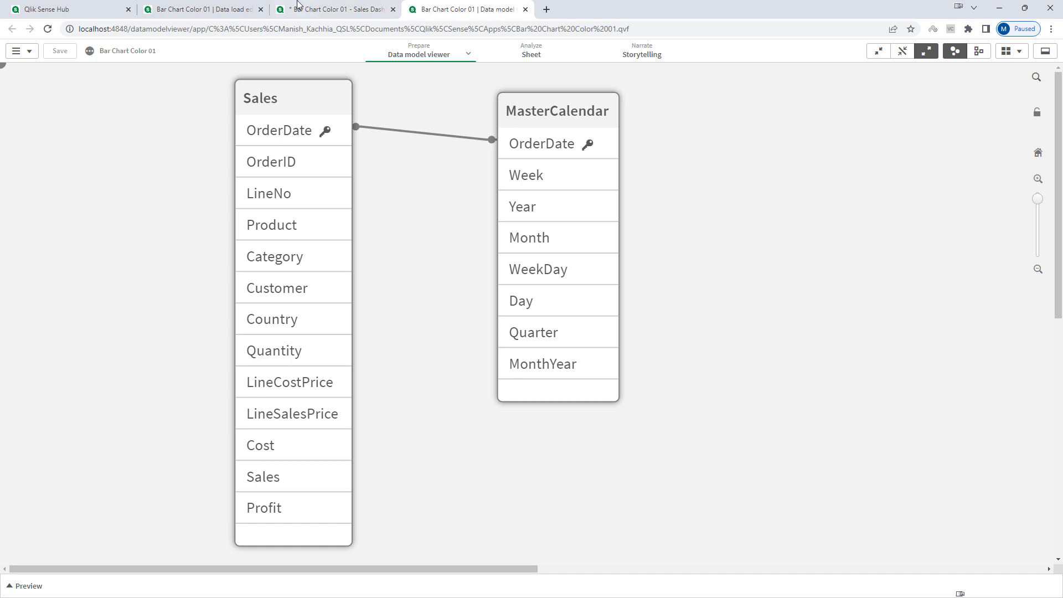
pyautogui.click(338, 9)
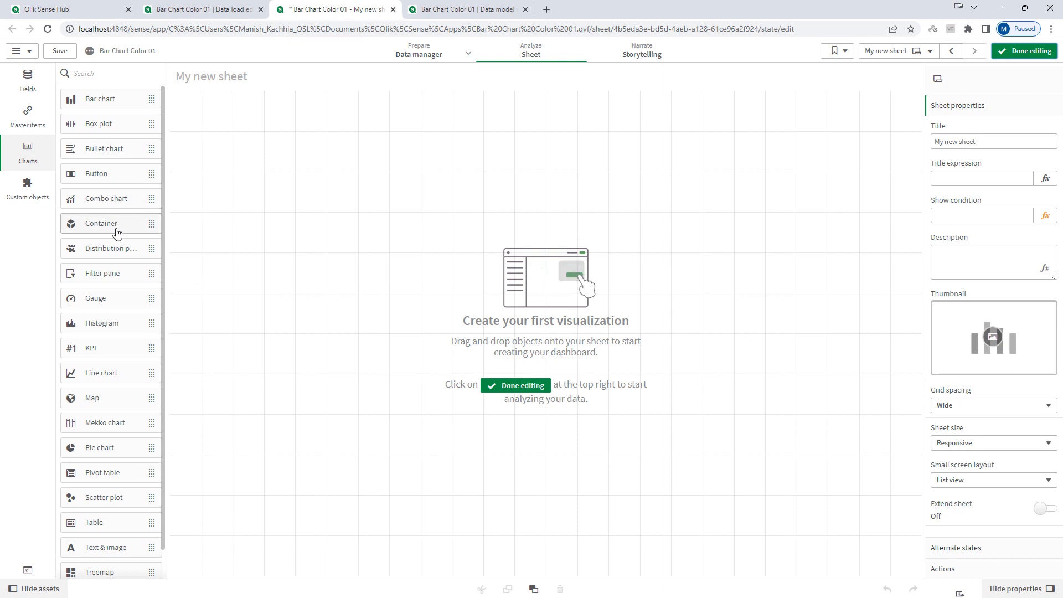
# Build a table of Sum(Sales) by MonthYear totalling 243552 and finish editing
pyautogui.scroll(-3)
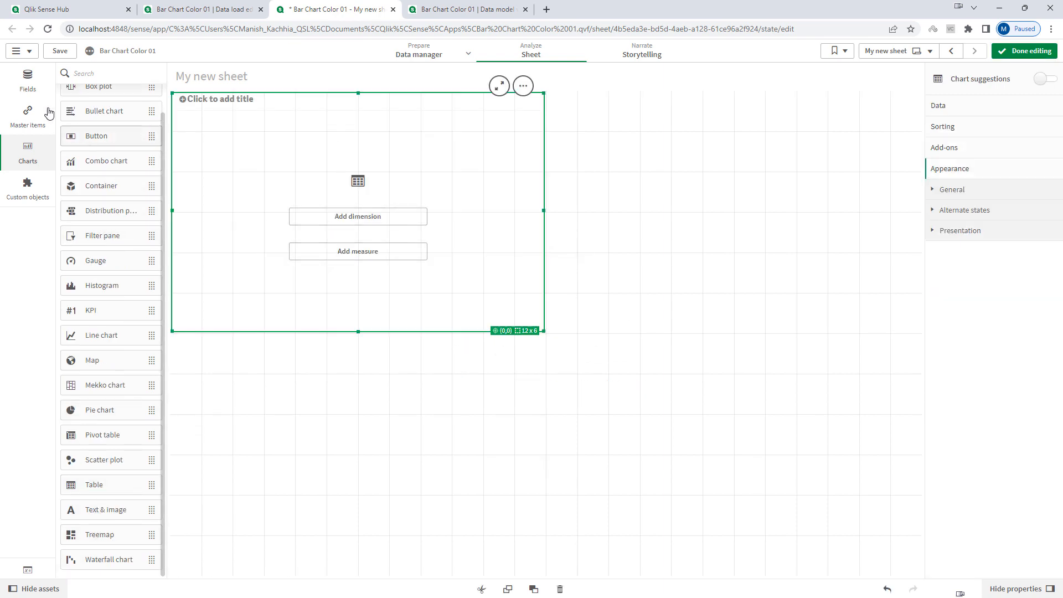
pyautogui.click(27, 78)
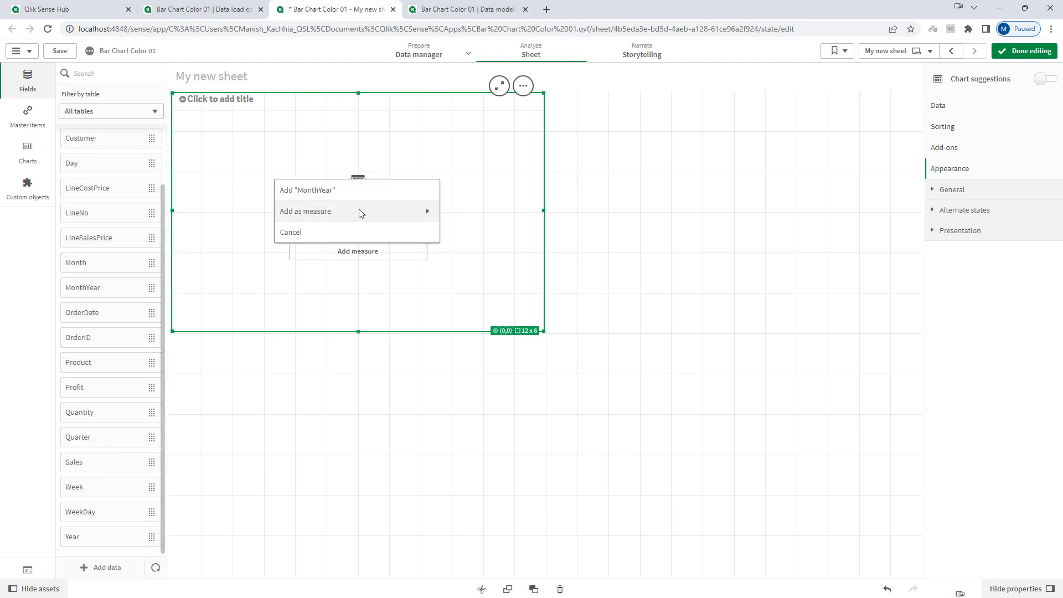
pyautogui.click(308, 191)
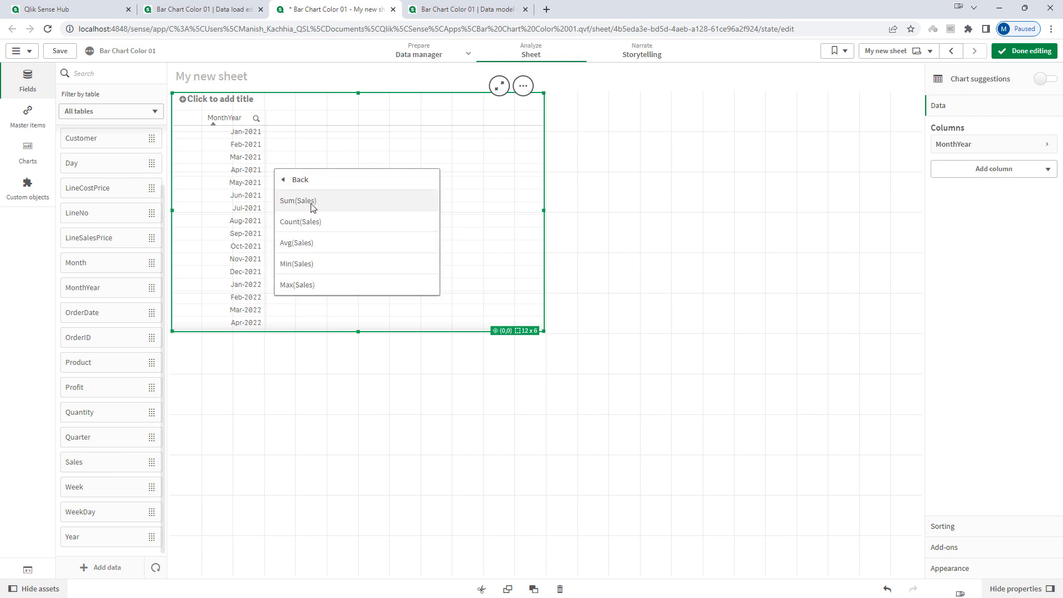
pyautogui.click(298, 200)
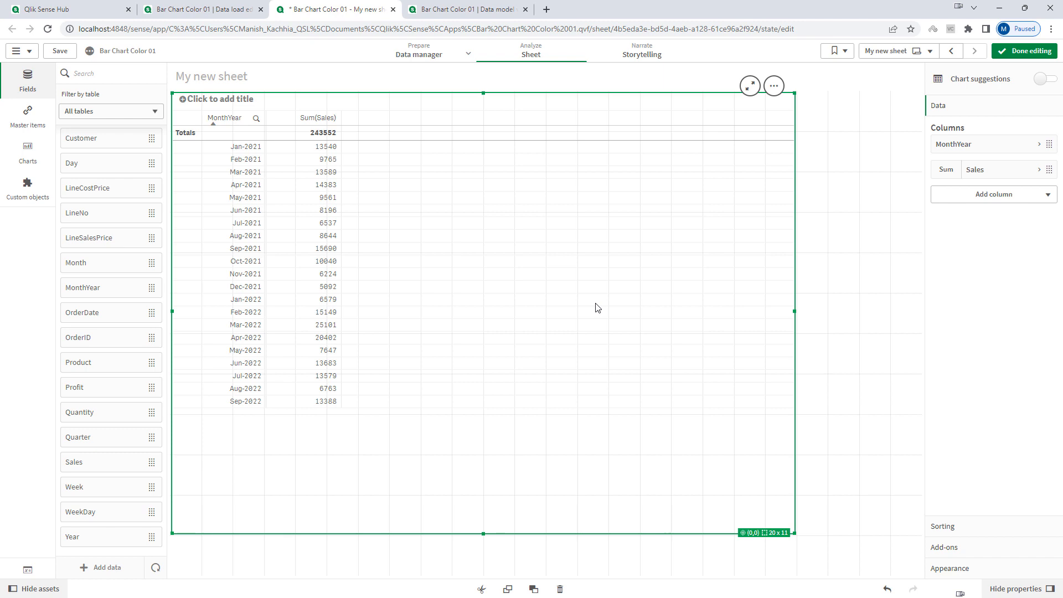
pyautogui.click(1030, 51)
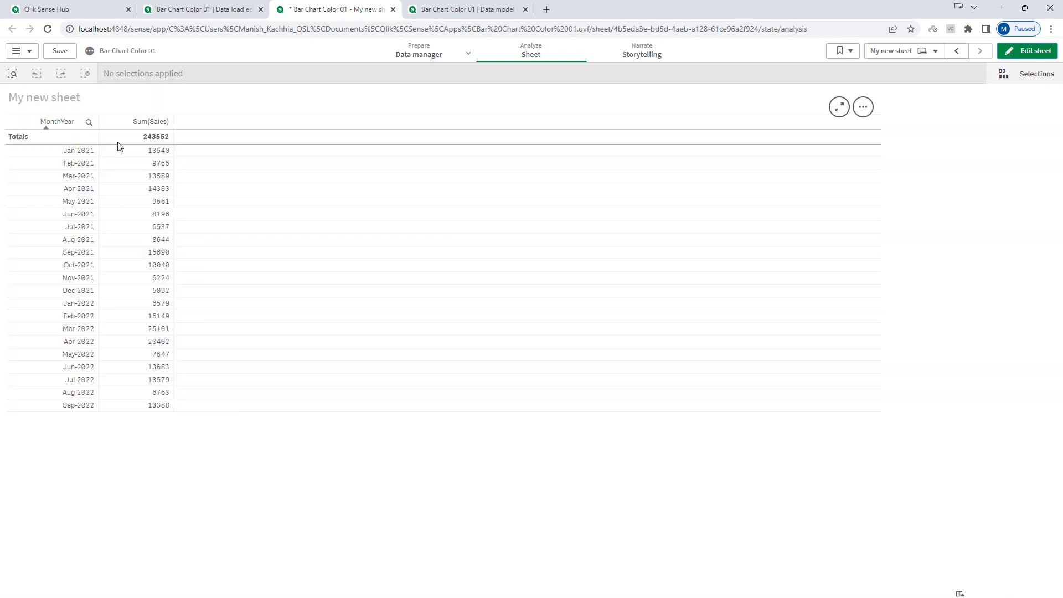
pyautogui.moveTo(147, 124)
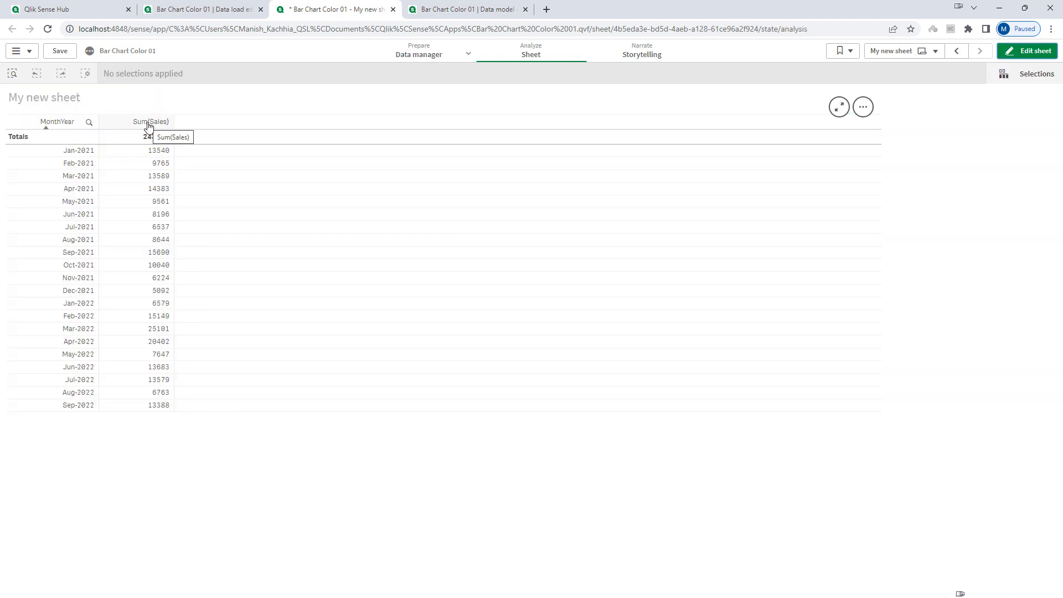
# Sort the table by Sum(Sales) descending, Mar-2022 first, and return to edit mode
pyautogui.click(151, 122)
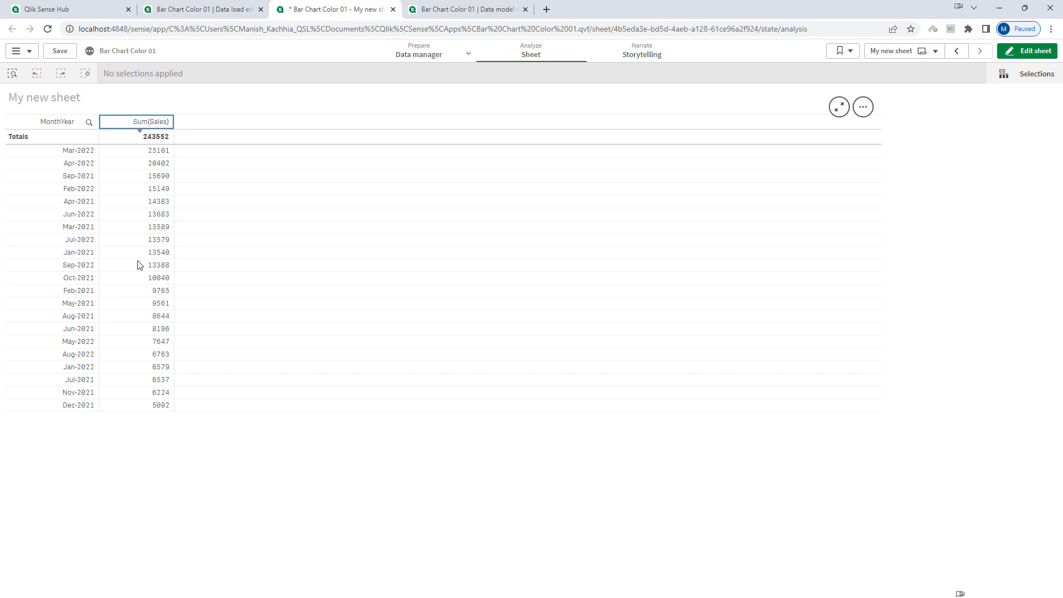
pyautogui.moveTo(109, 171)
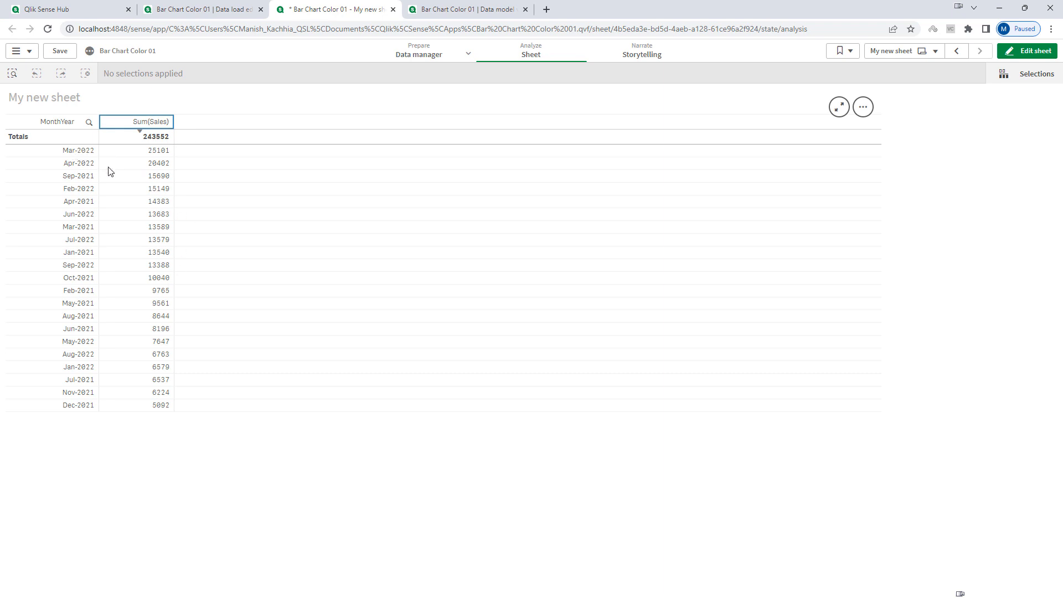
pyautogui.moveTo(157, 162)
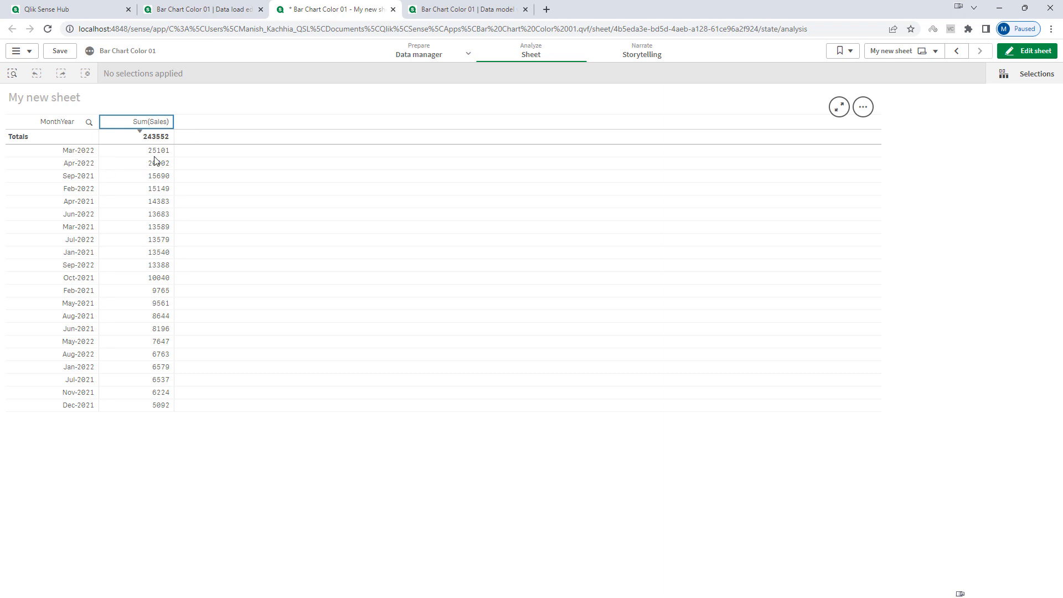
pyautogui.moveTo(64, 413)
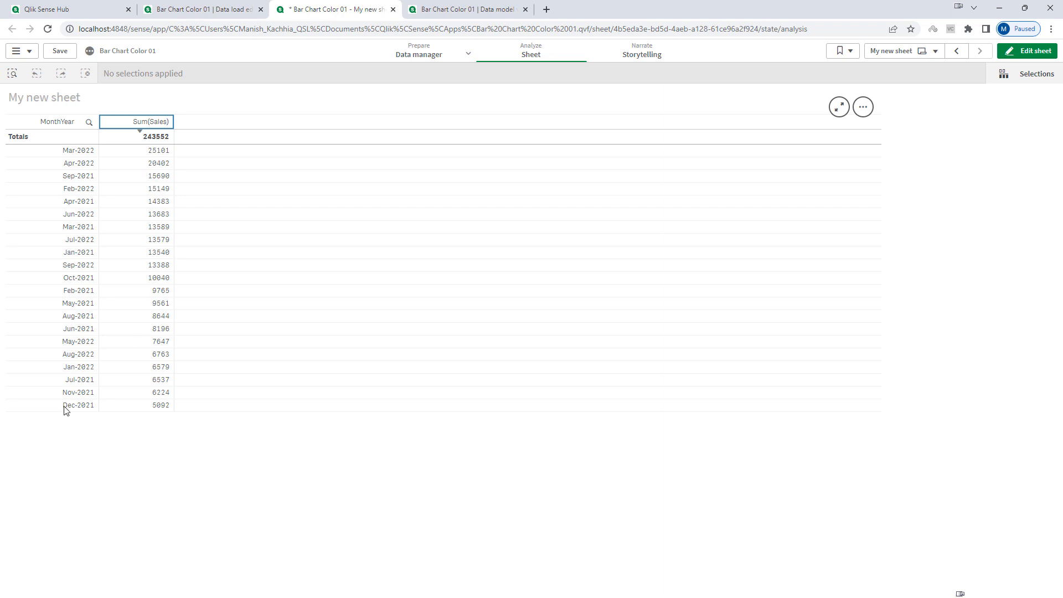
pyautogui.moveTo(157, 419)
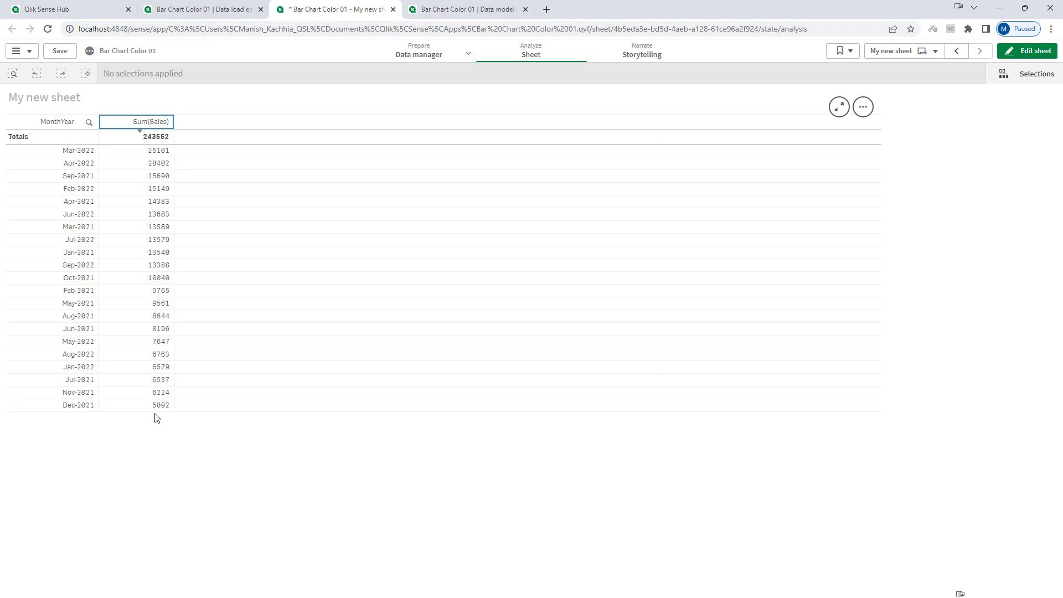
pyautogui.moveTo(886, 241)
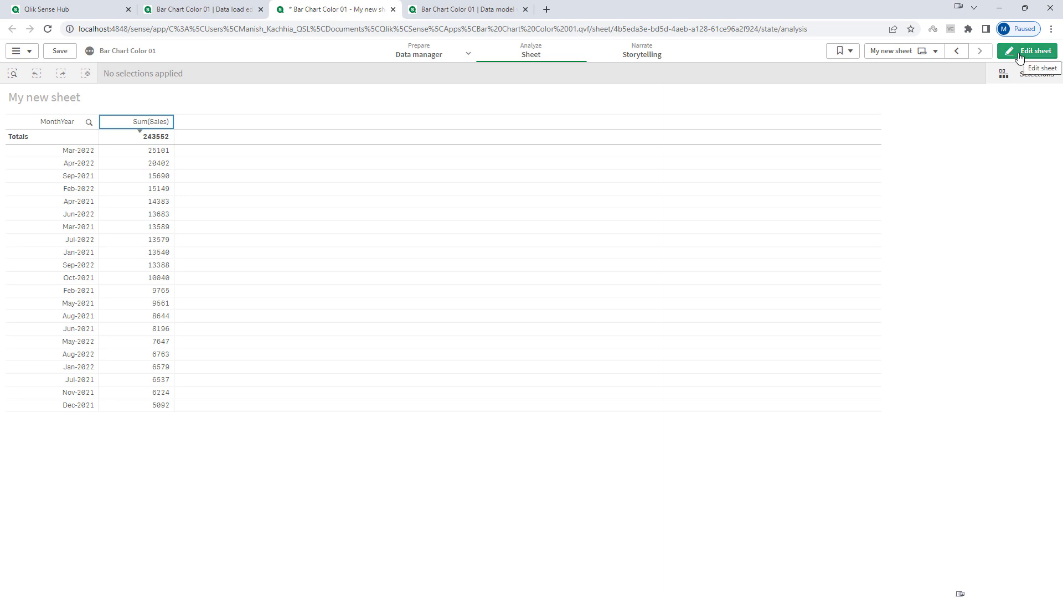
pyautogui.click(1028, 50)
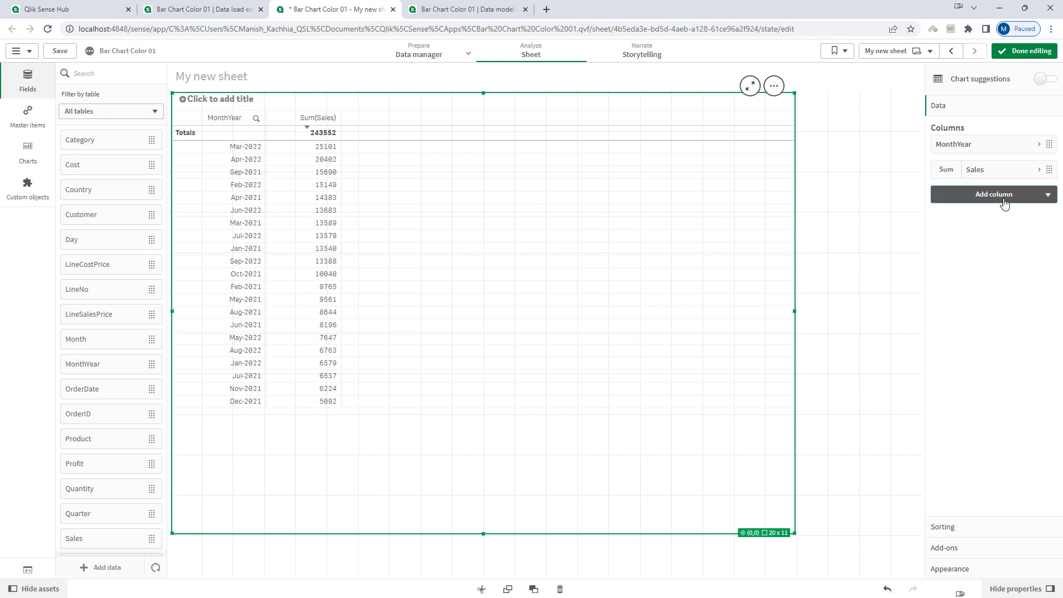
# Add a column with expression Max(Aggr(SUM(Sales),MonthYear)) and apply it
pyautogui.click(993, 194)
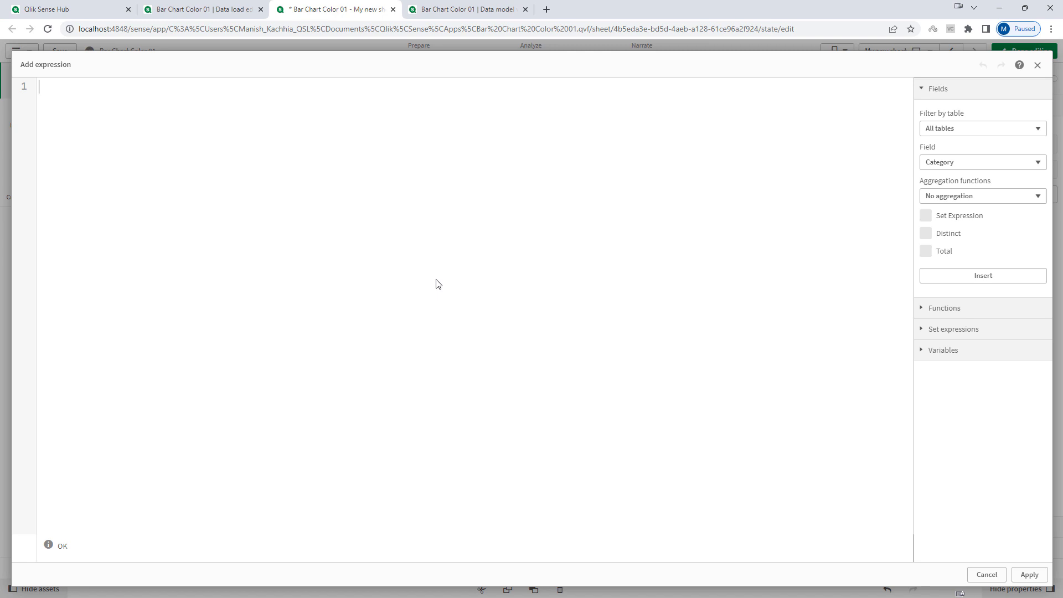
pyautogui.write('SUM(Sales),')
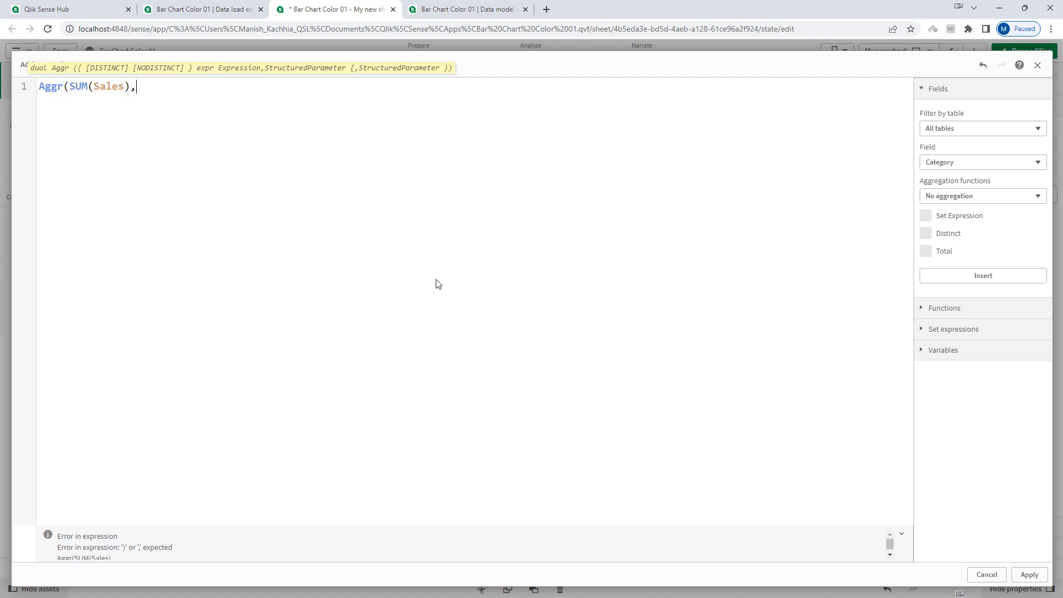
pyautogui.write('MonthYear)')
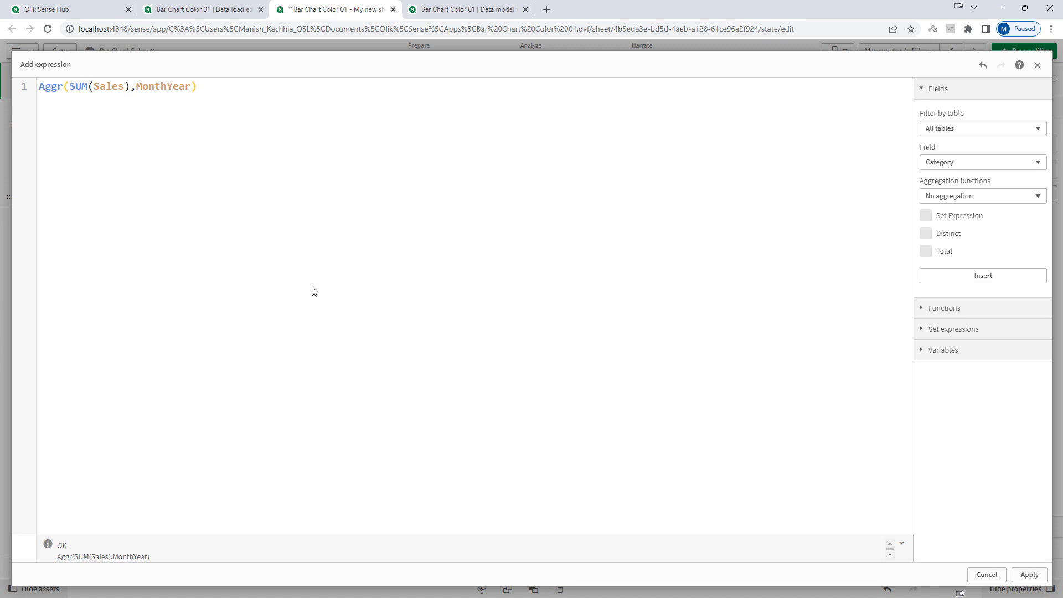
pyautogui.moveTo(267, 244)
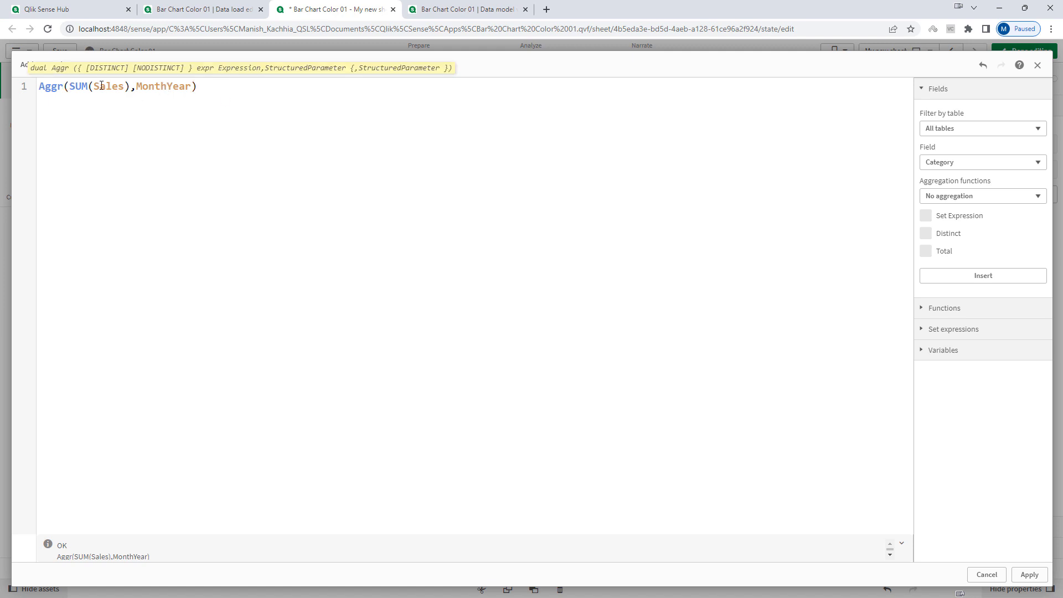
pyautogui.doubleClick(111, 86)
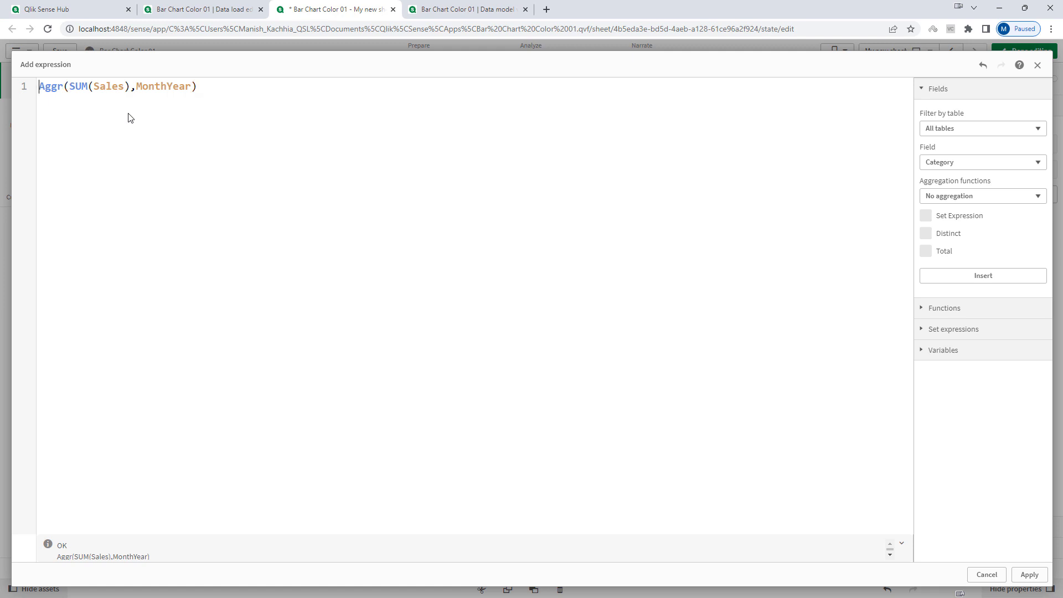
pyautogui.write('Max(')
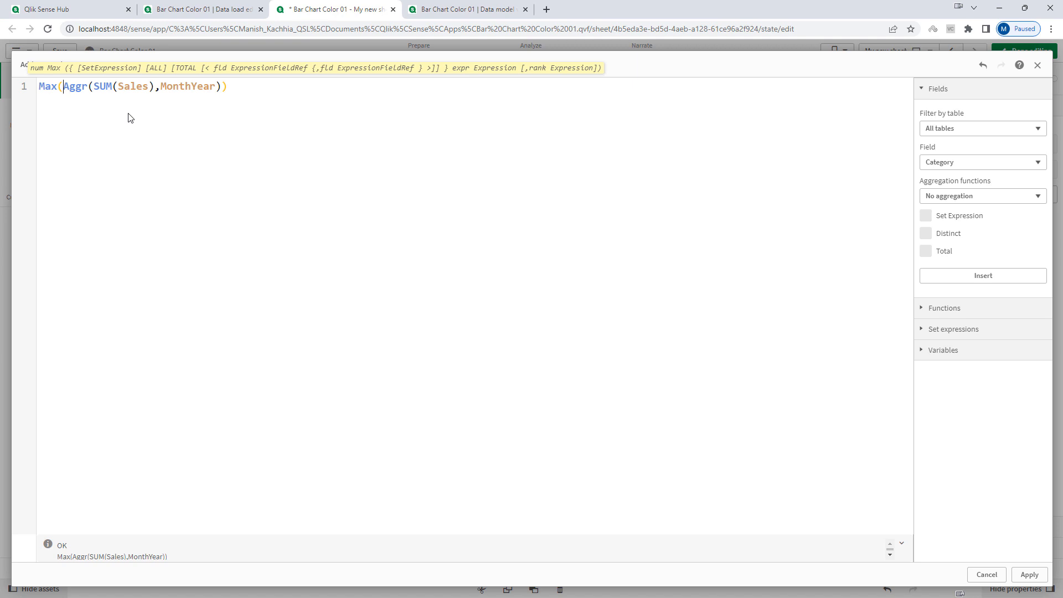
pyautogui.click(1030, 575)
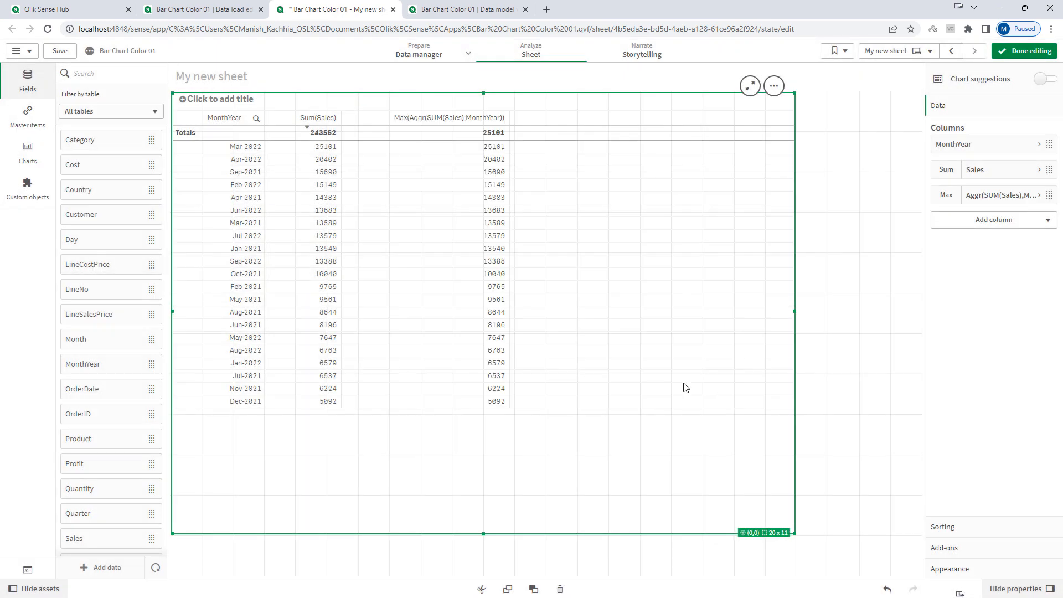
pyautogui.moveTo(419, 498)
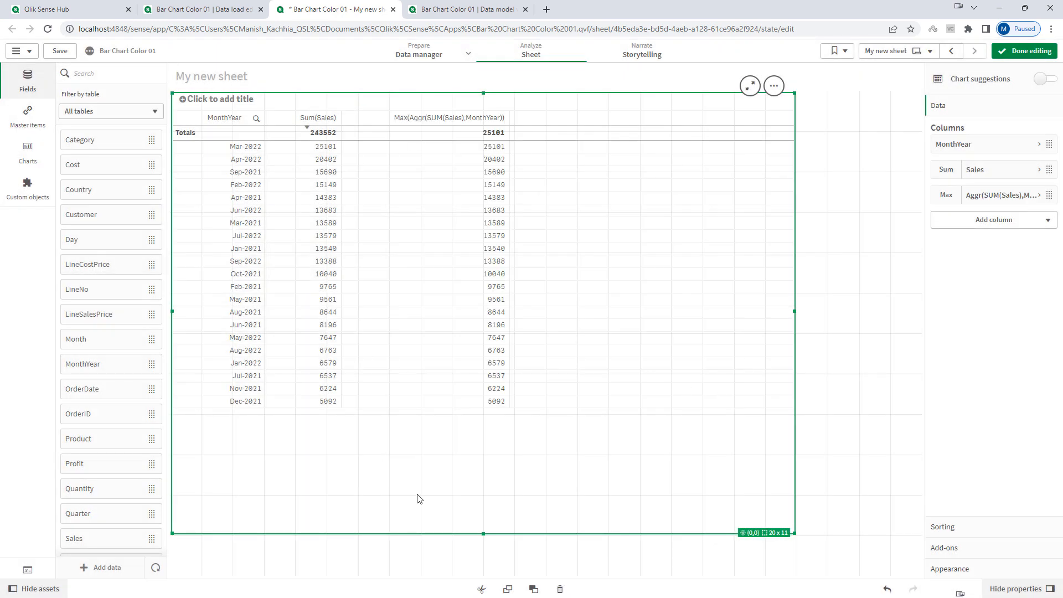
pyautogui.moveTo(425, 393)
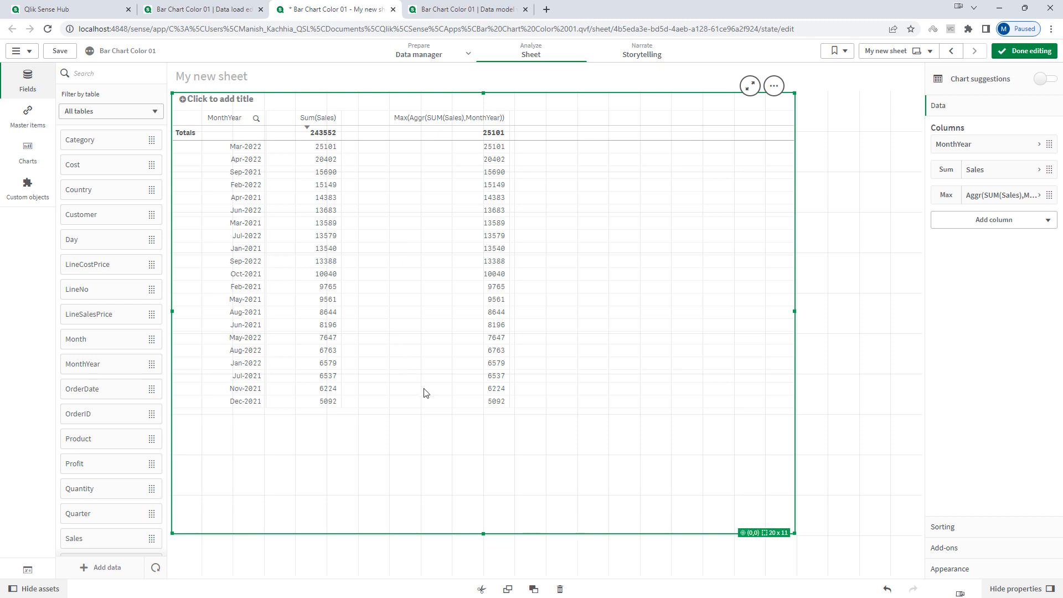
pyautogui.moveTo(471, 439)
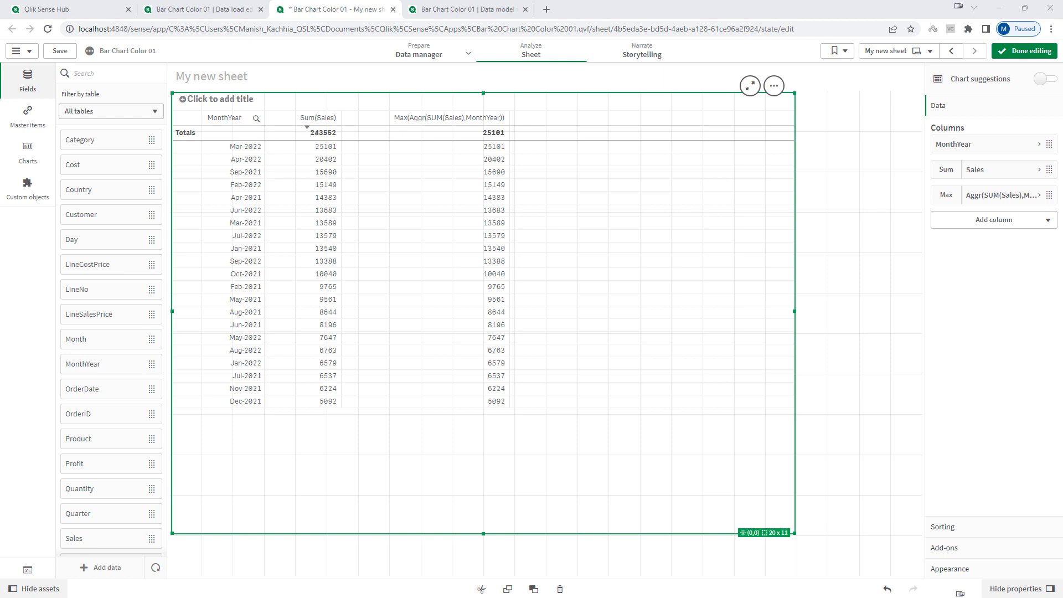
pyautogui.moveTo(153, 314)
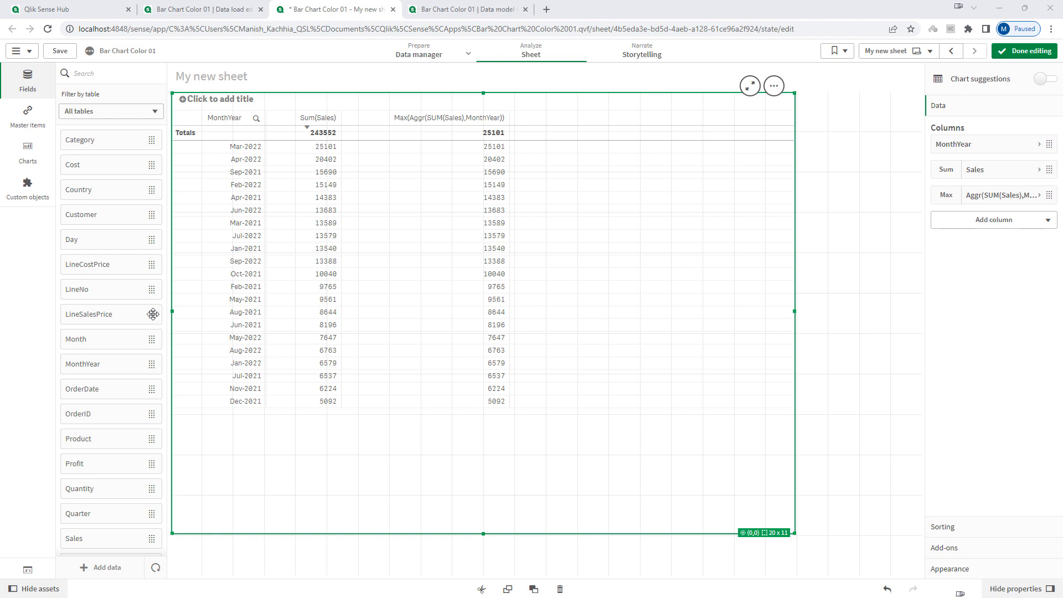
pyautogui.moveTo(994, 201)
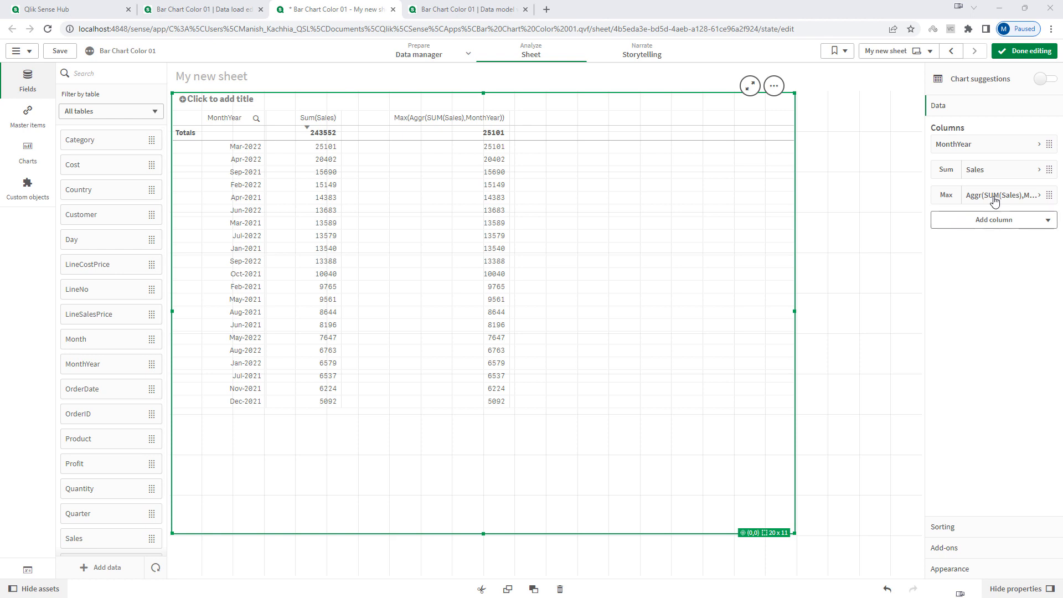
# Make the Max column use TOTAL (25101 everywhere) and add a Min(Total ...) column showing 5092
pyautogui.click(1006, 195)
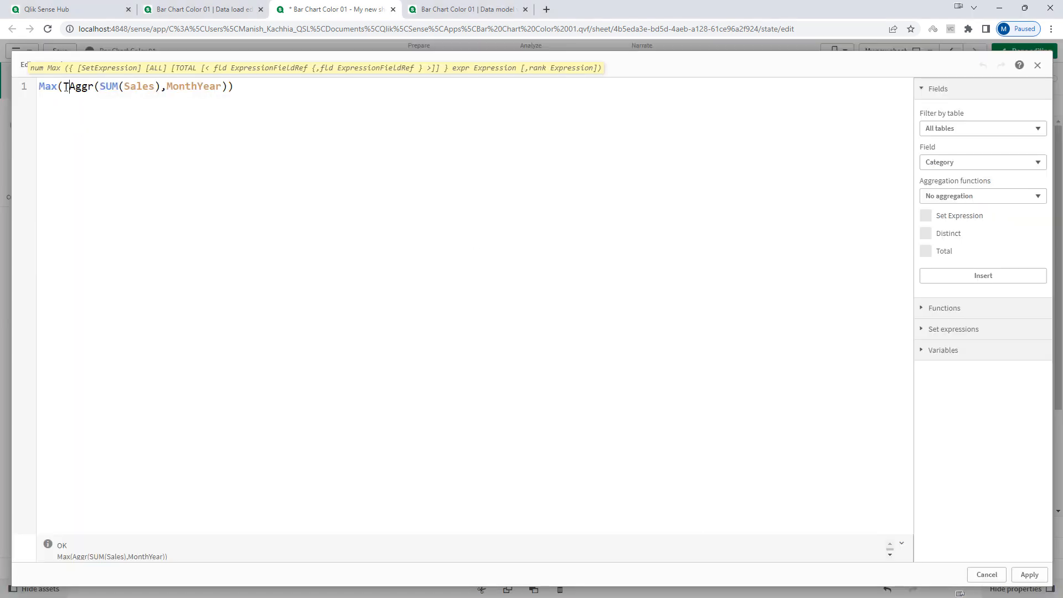
pyautogui.write('Total')
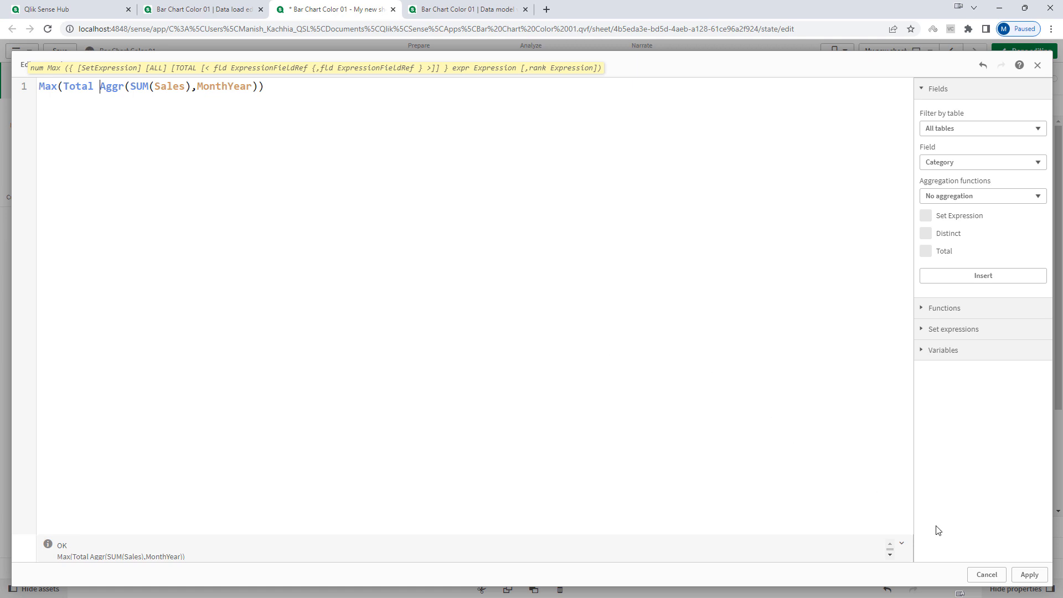
pyautogui.click(1029, 574)
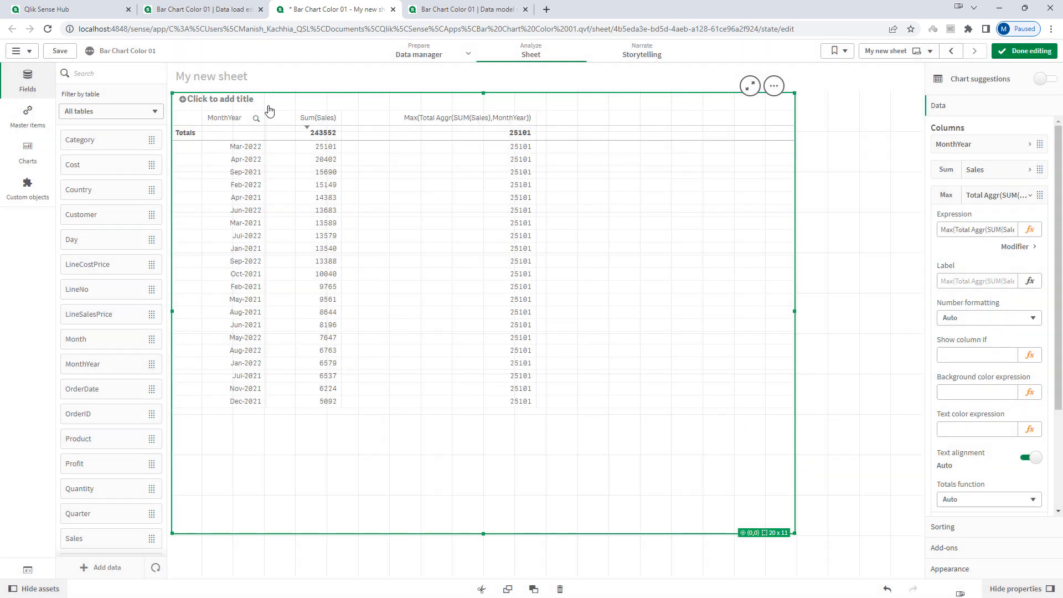
pyautogui.moveTo(302, 367)
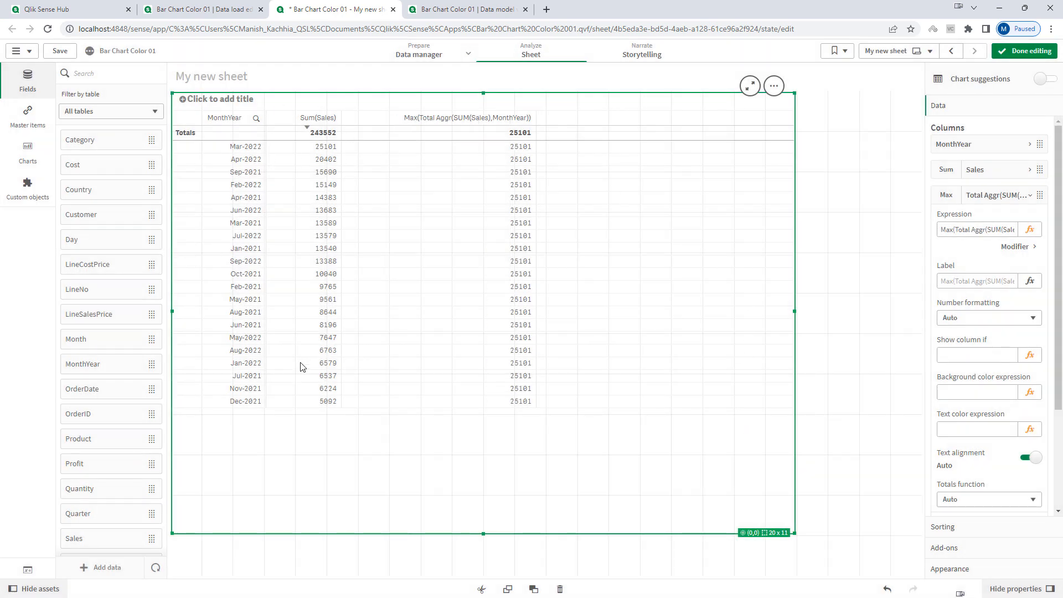
pyautogui.moveTo(443, 471)
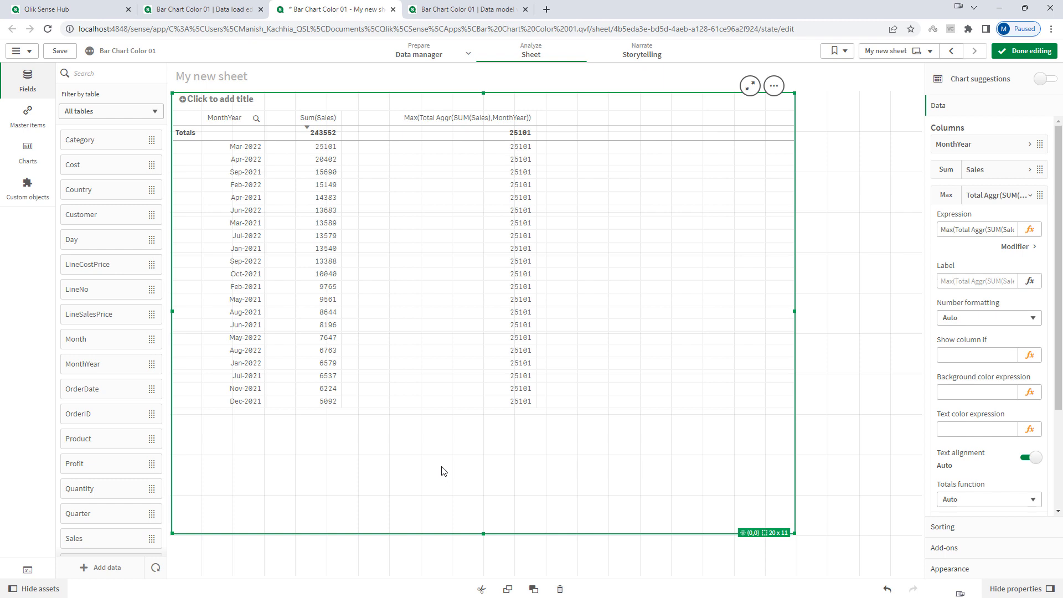
pyautogui.moveTo(444, 119)
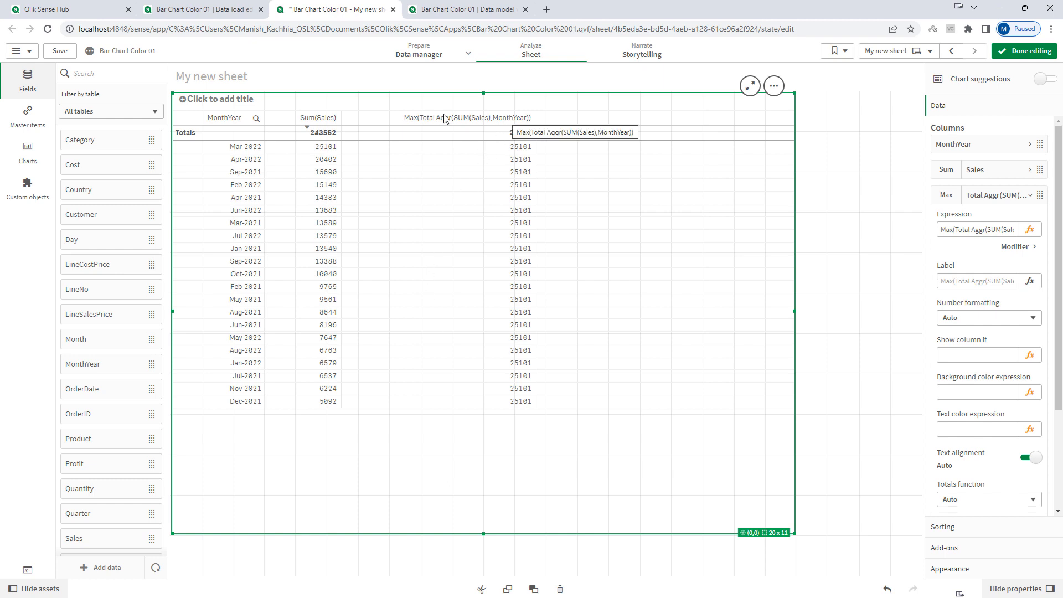
pyautogui.moveTo(168, 237)
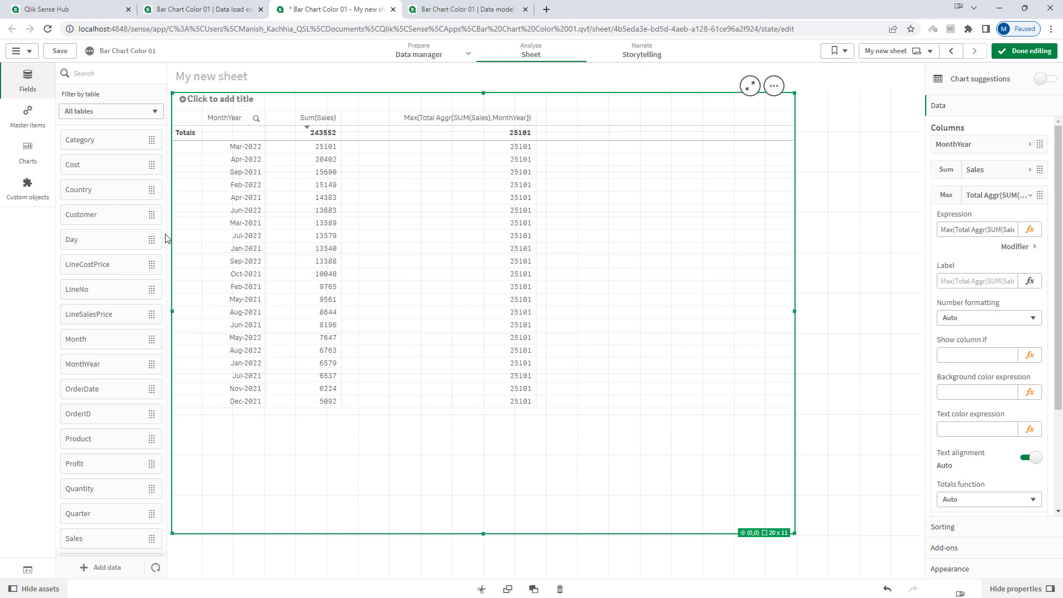
pyautogui.moveTo(330, 417)
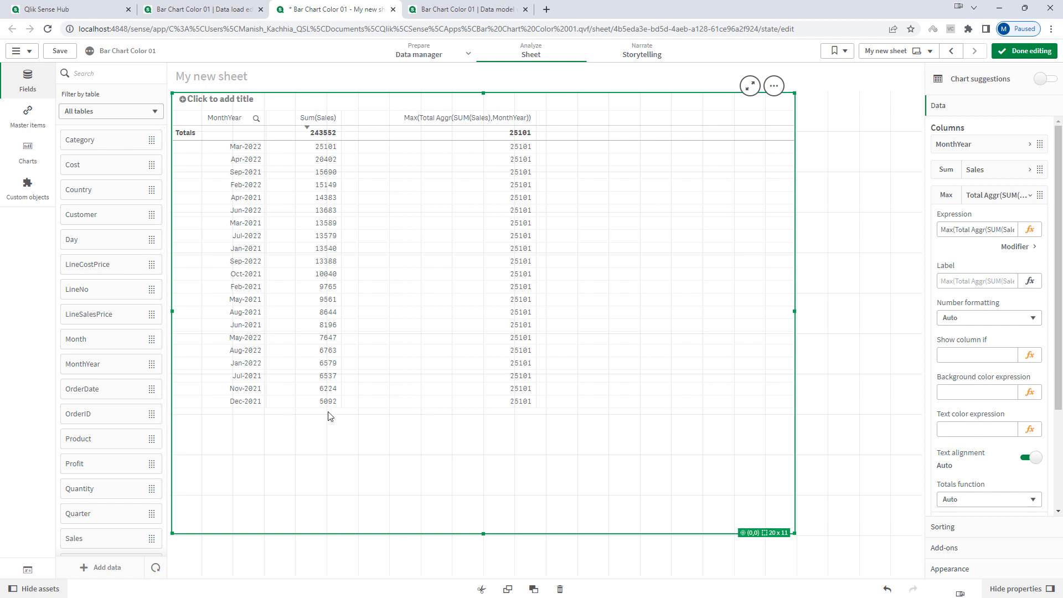
pyautogui.moveTo(401, 132)
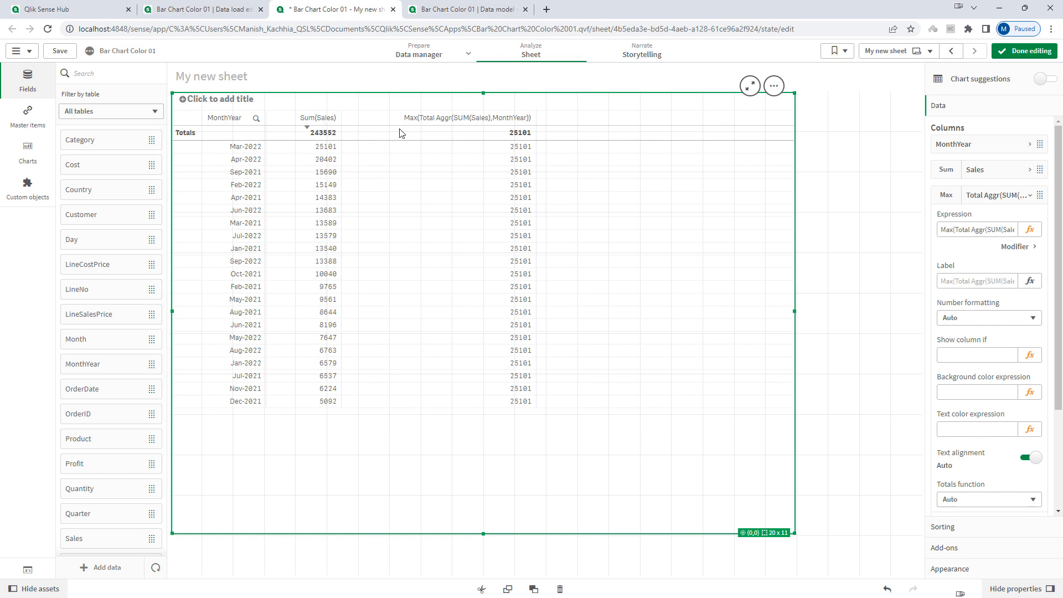
pyautogui.moveTo(479, 146)
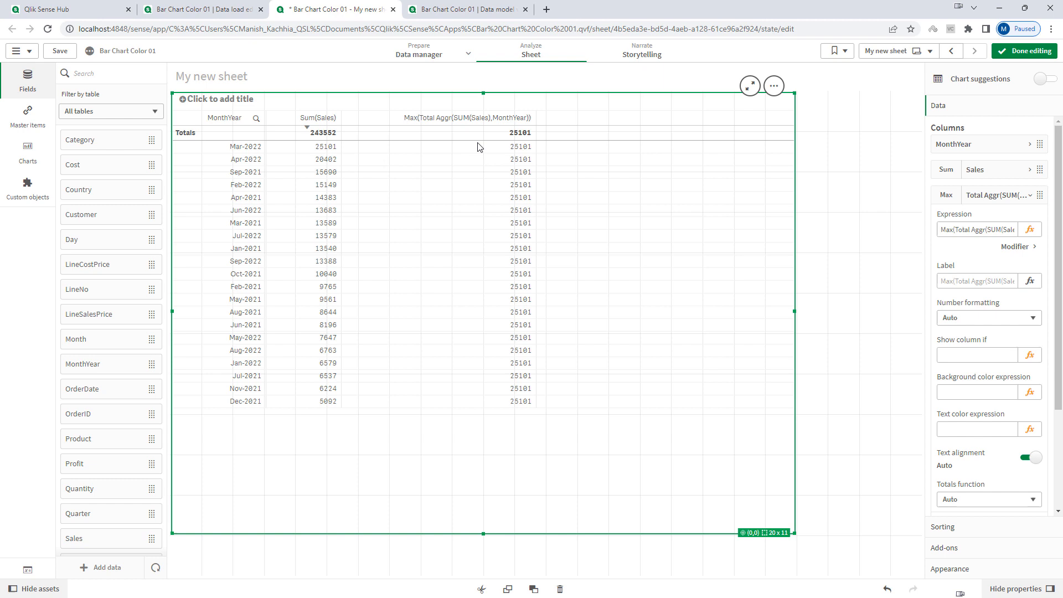
pyautogui.moveTo(449, 127)
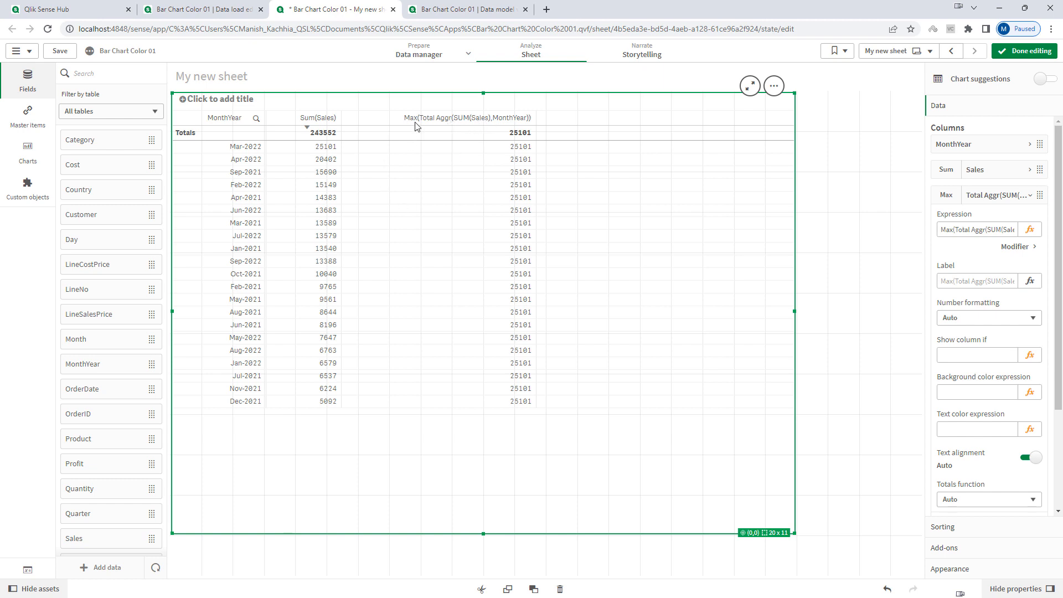
pyautogui.moveTo(523, 152)
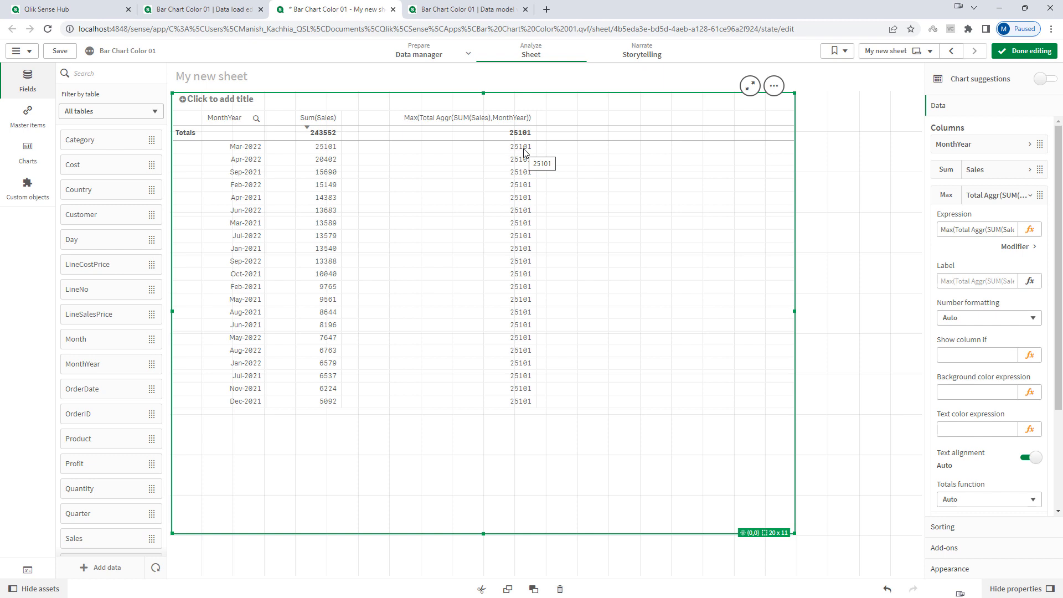
pyautogui.moveTo(963, 244)
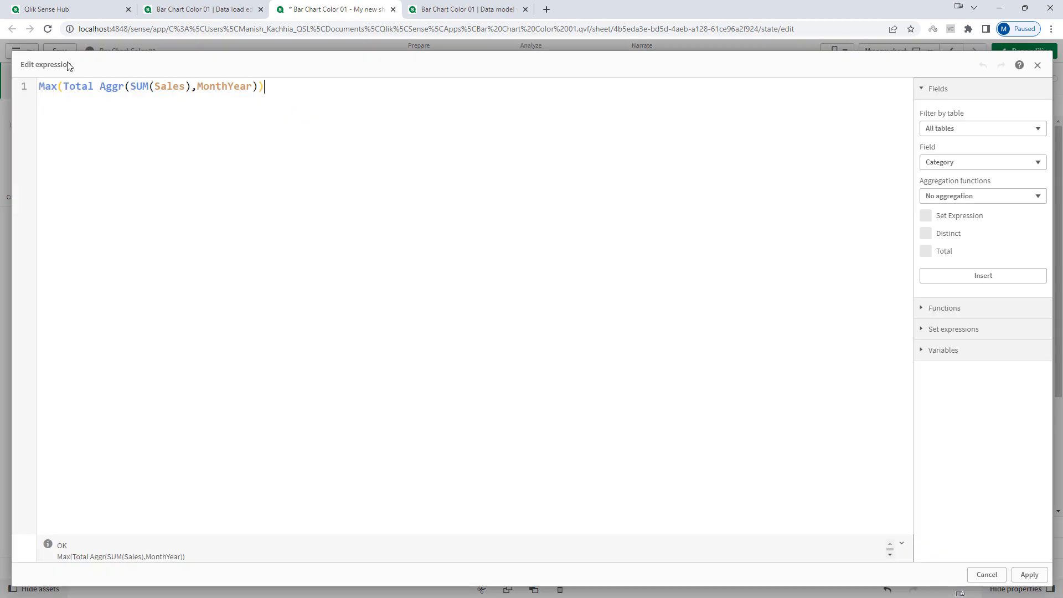
pyautogui.write('Min')
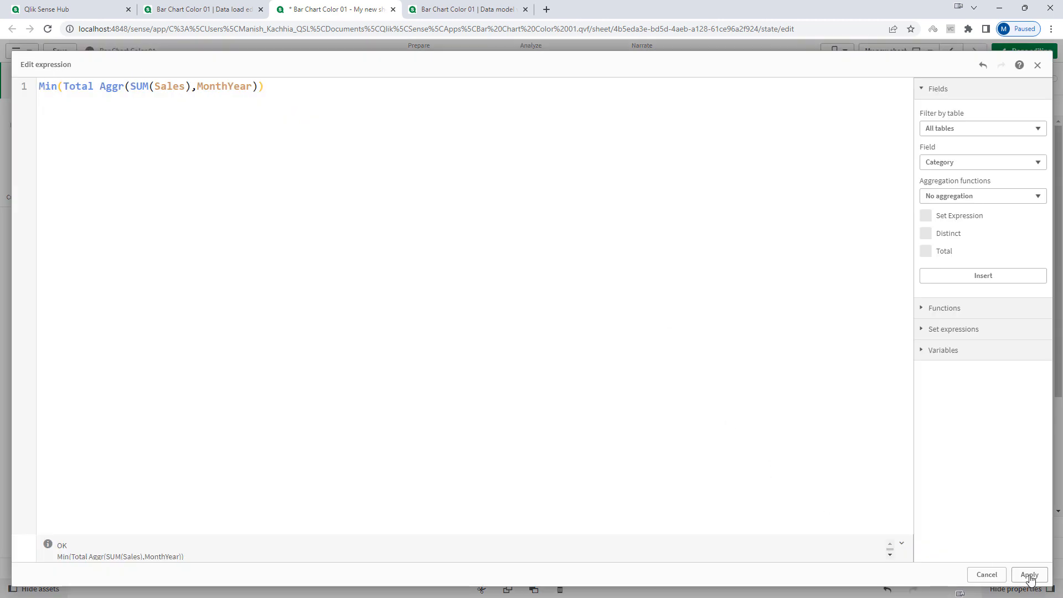
pyautogui.click(1030, 574)
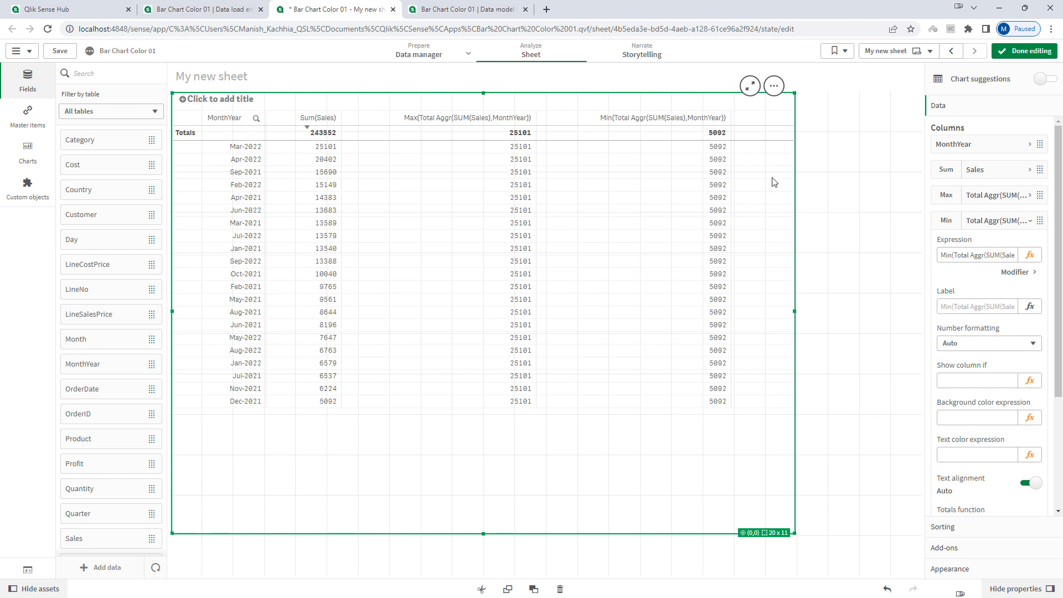
pyautogui.moveTo(773, 254)
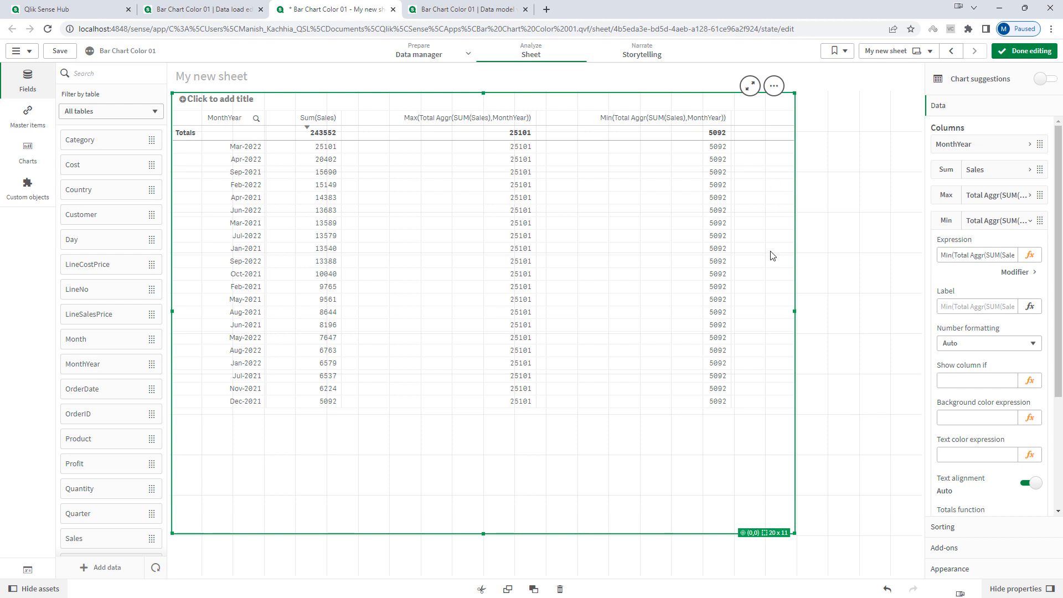
# Widen the table and add a column SUM(Sales) = Max(Total Aggr(...)) flagging Mar-2022 with -1
pyautogui.moveTo(793, 311); pyautogui.dragTo(922, 311)
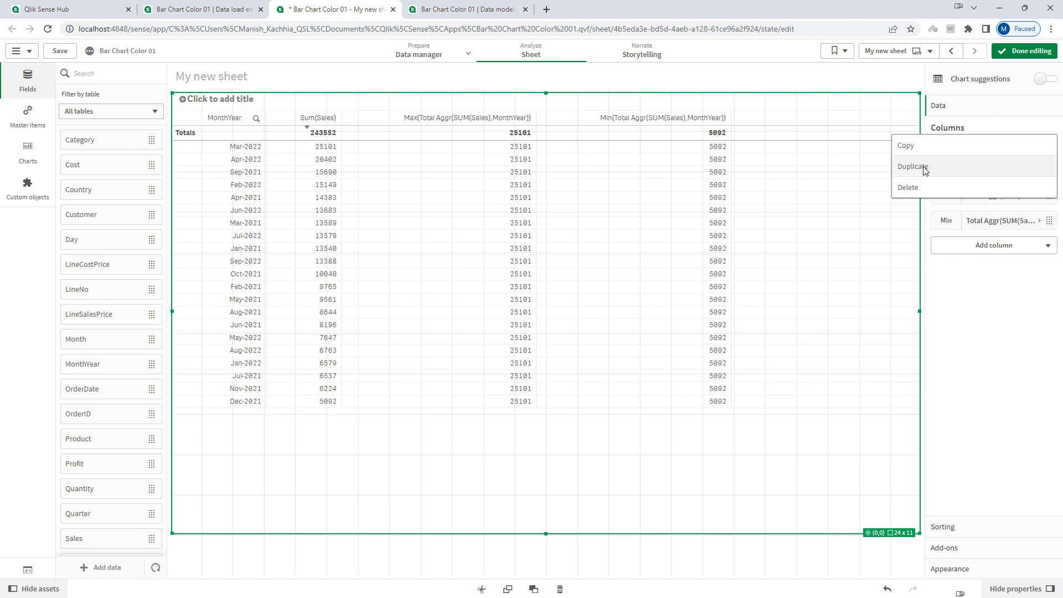
pyautogui.click(912, 167)
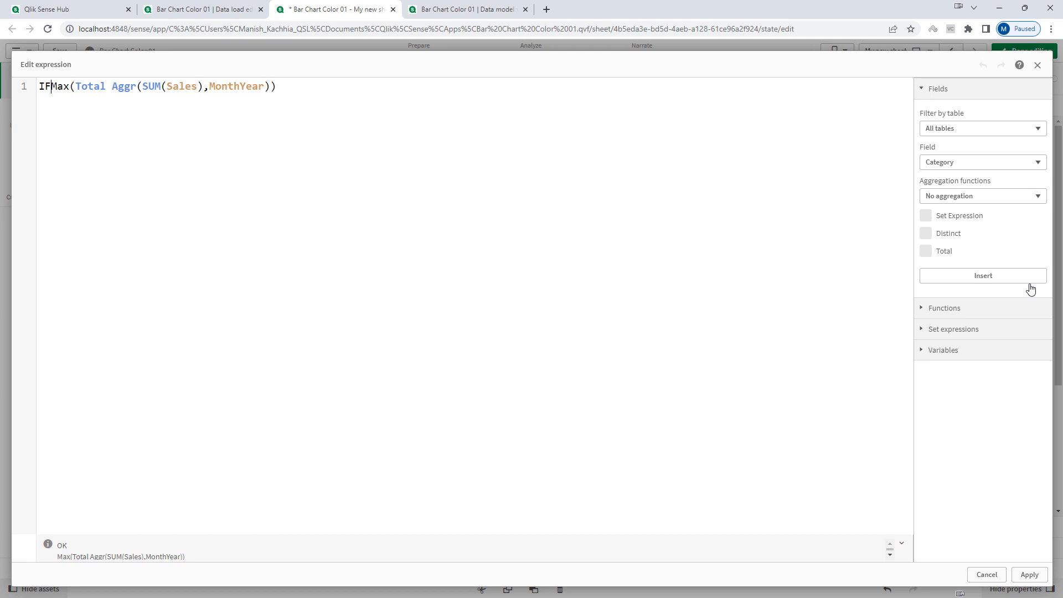
pyautogui.write('(SUM(Sales) =')
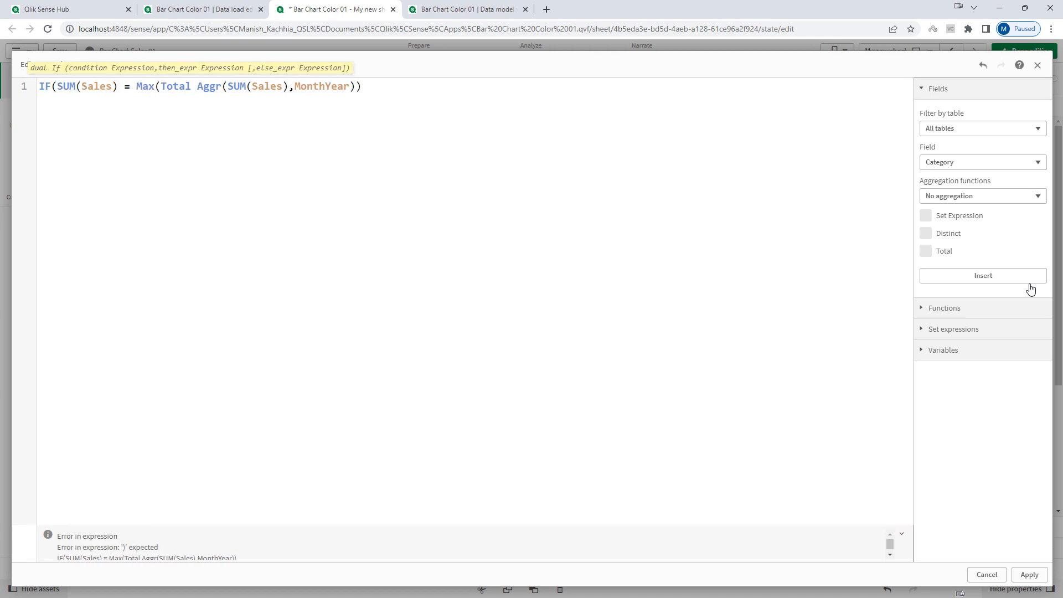
pyautogui.write(',1')
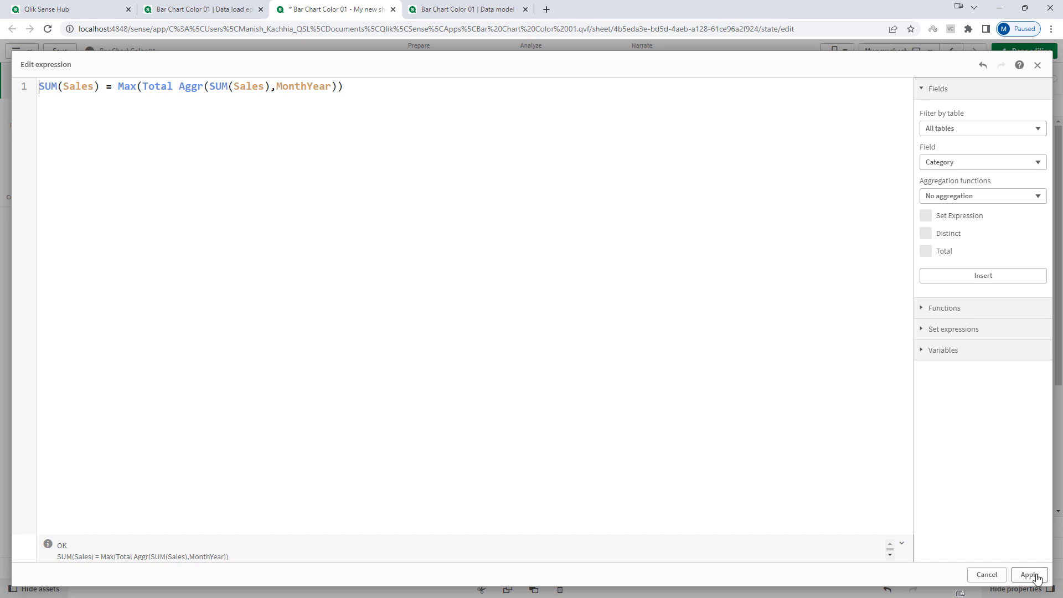
pyautogui.click(1030, 573)
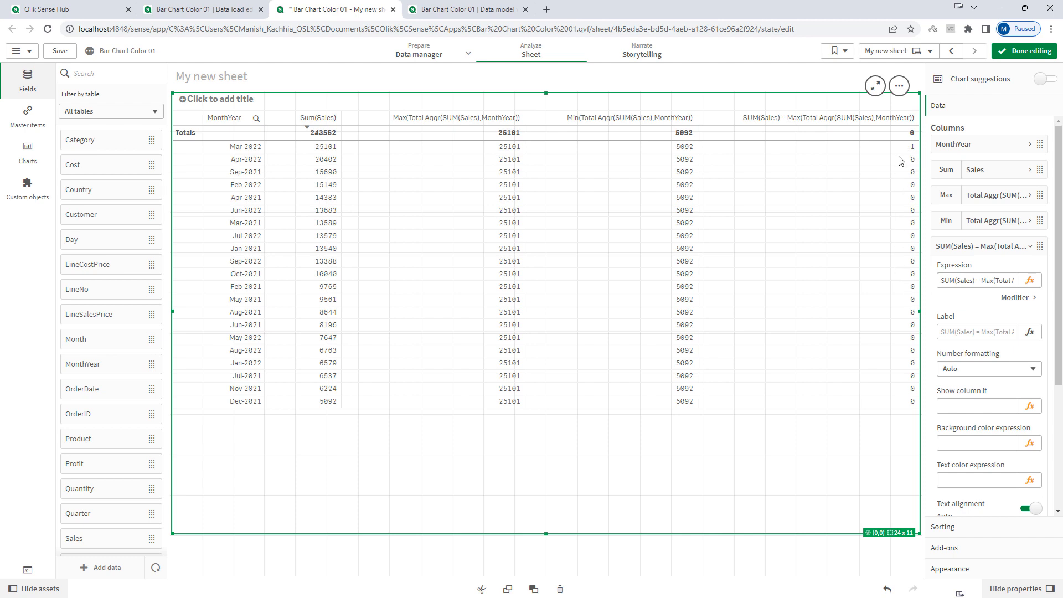
pyautogui.moveTo(950, 215)
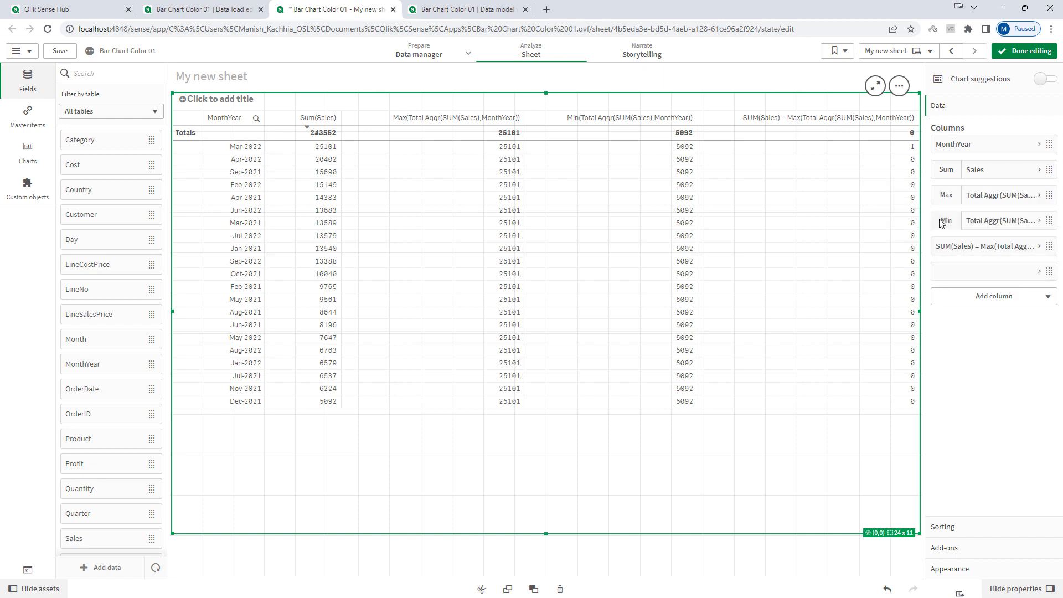
# Add a column SUM(Sales) = Min(Total Aggr(SUM(Sales),MonthYear)) flagging Dec-2021 with -1
pyautogui.click(1001, 246)
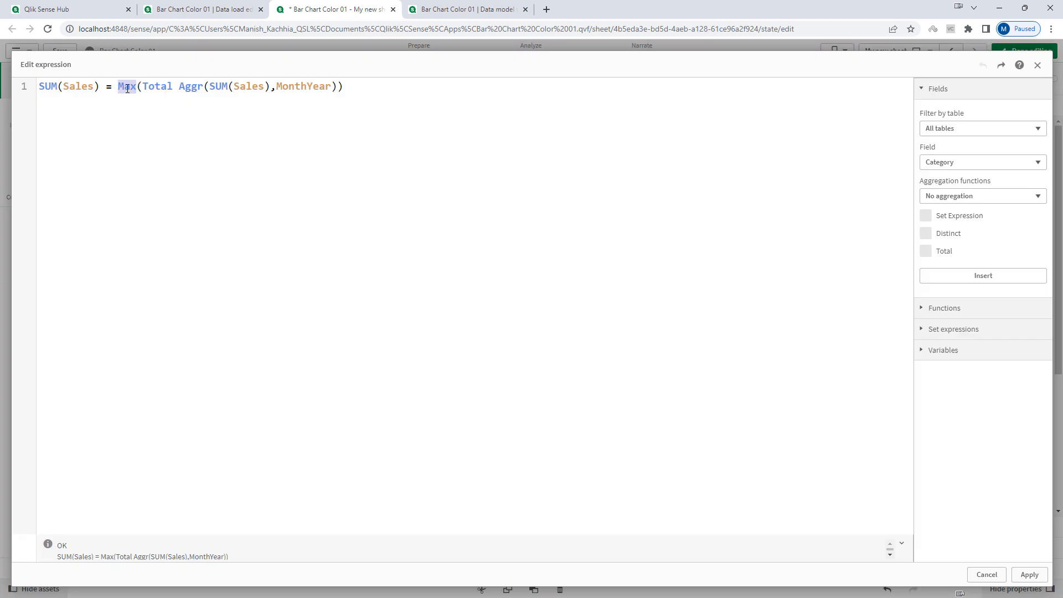
pyautogui.write('Min')
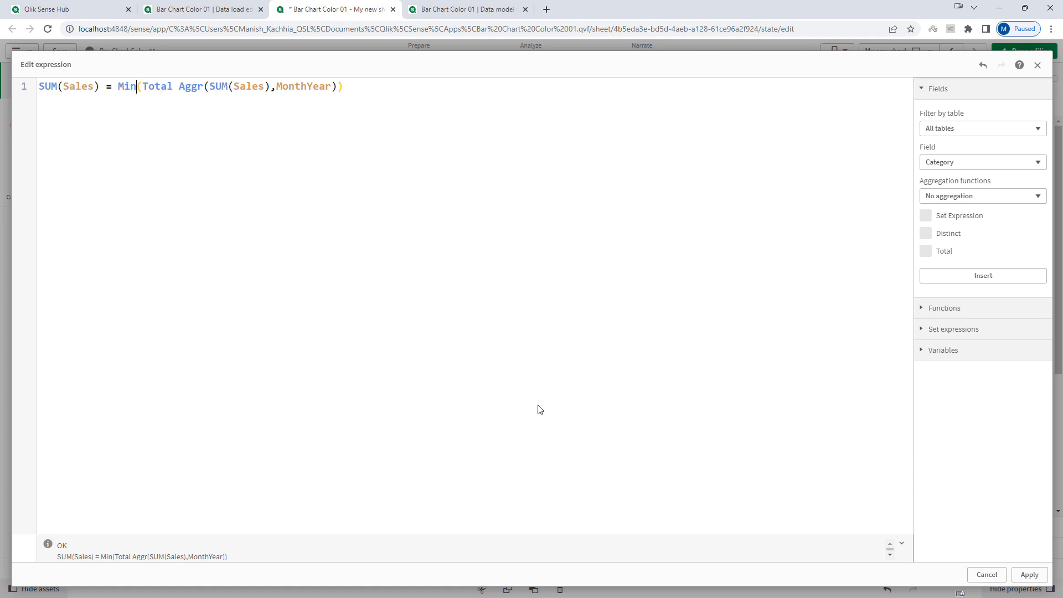
pyautogui.click(1030, 573)
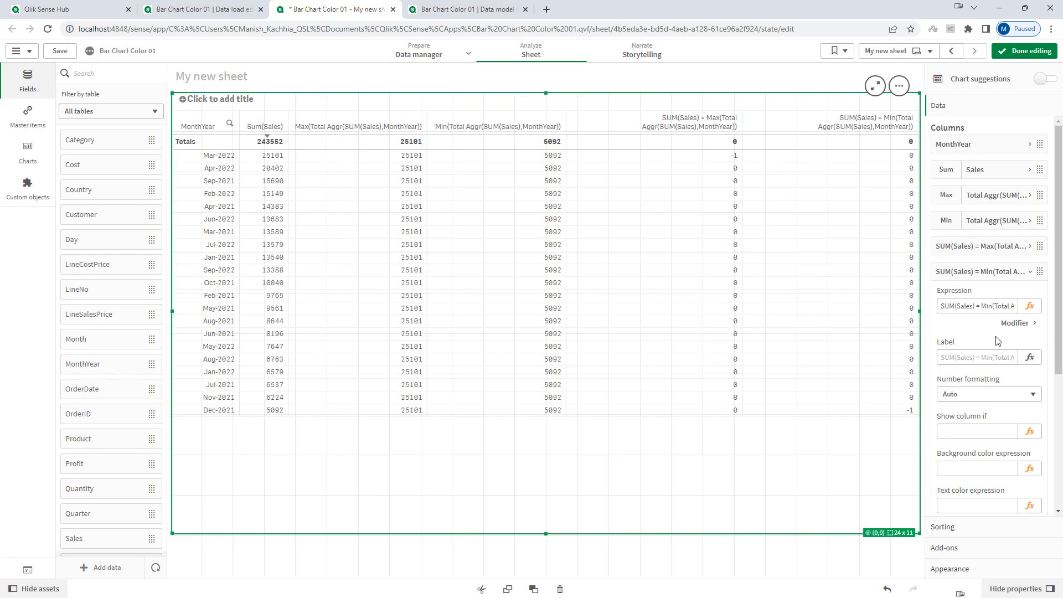
pyautogui.moveTo(884, 308)
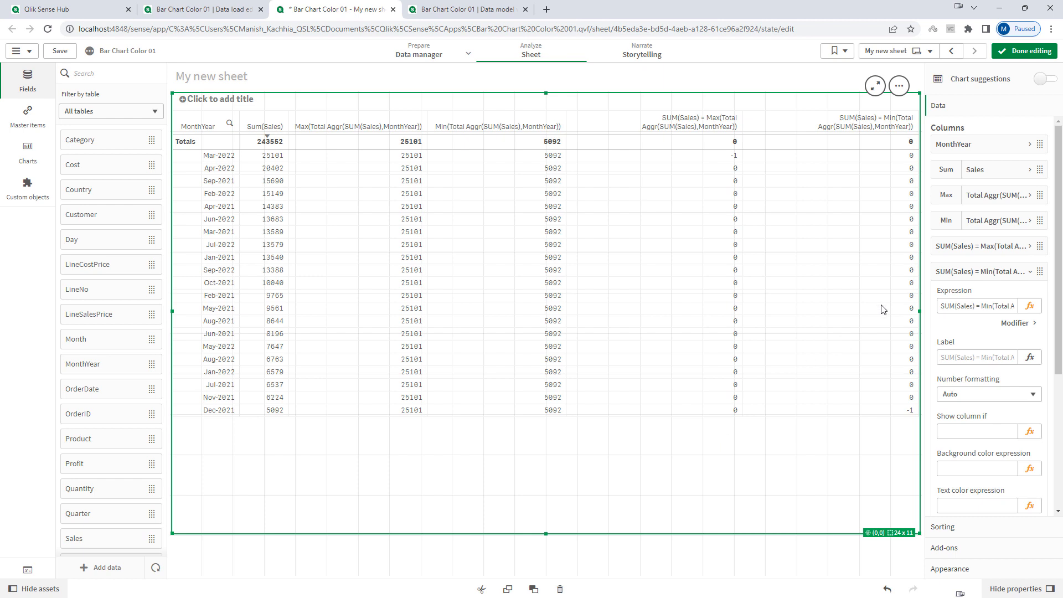
# Shrink the table and add a bar chart of Sum(Sales) by MonthYear below it
pyautogui.click(979, 305)
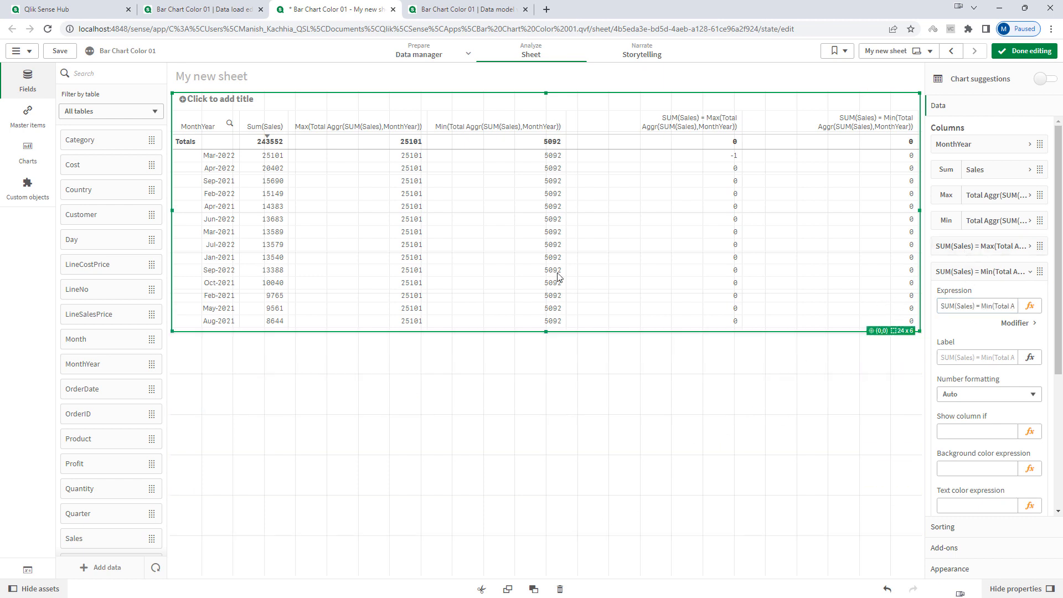
pyautogui.click(27, 150)
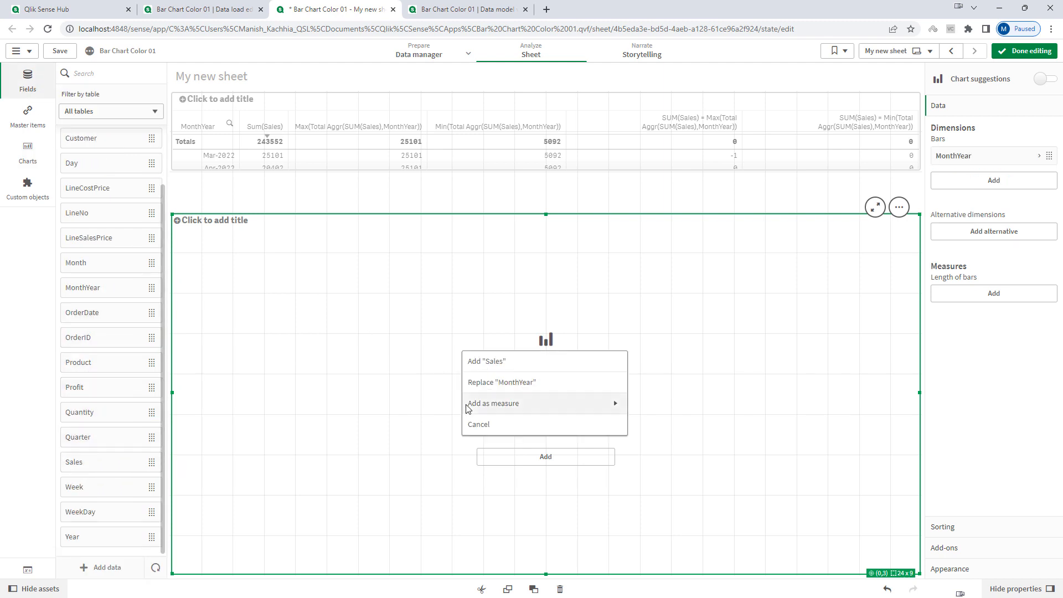
pyautogui.click(486, 360)
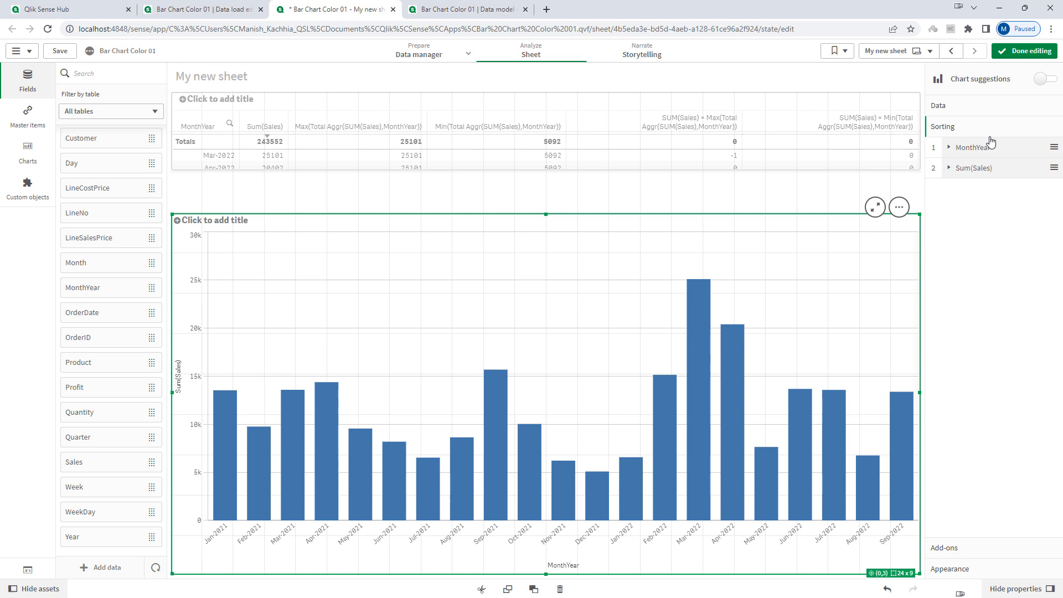
pyautogui.moveTo(596, 329)
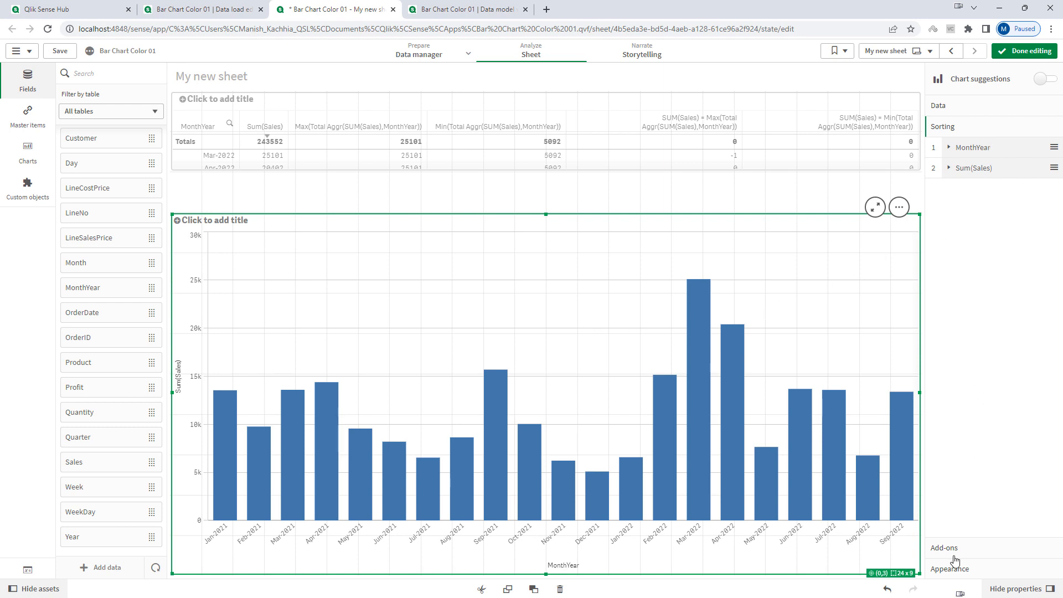
pyautogui.click(950, 168)
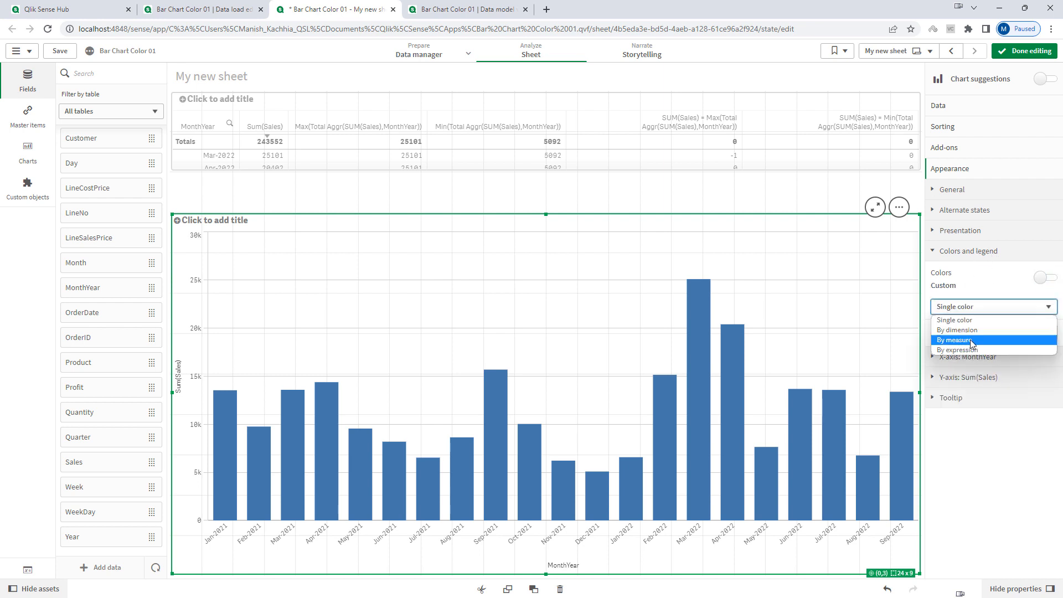
# Colour bars by a nested IF expression: minimum month RED(), maximum Green(), others LightBlue()
pyautogui.click(955, 349)
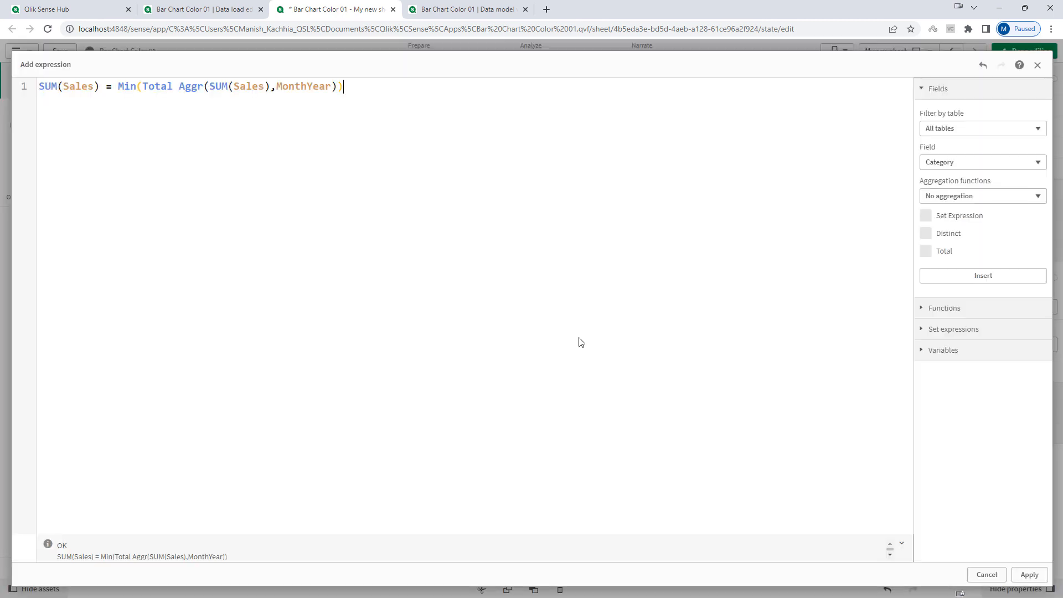
pyautogui.write('IF(')
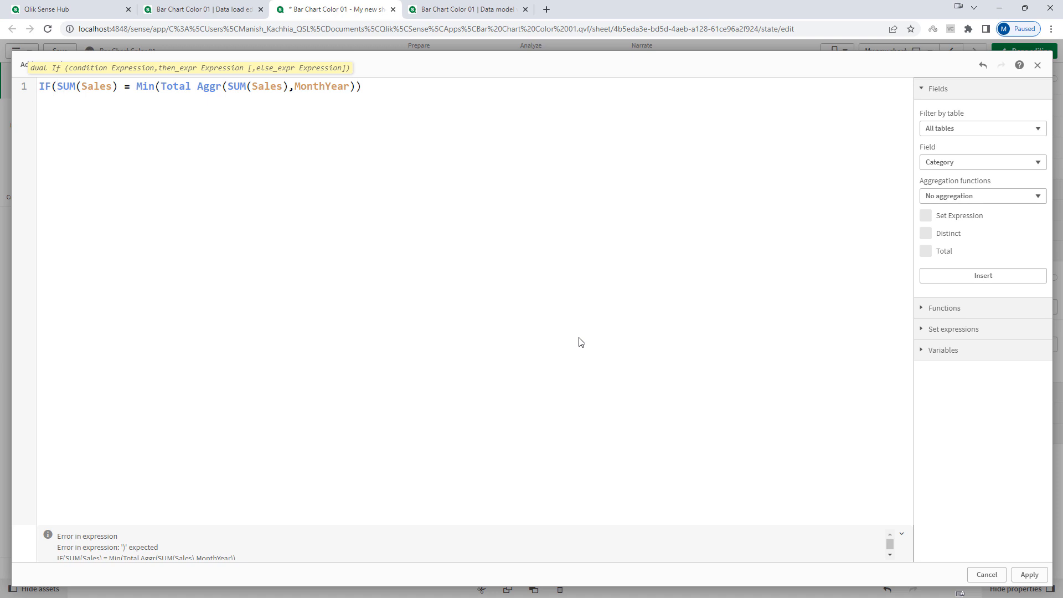
pyautogui.write(',')
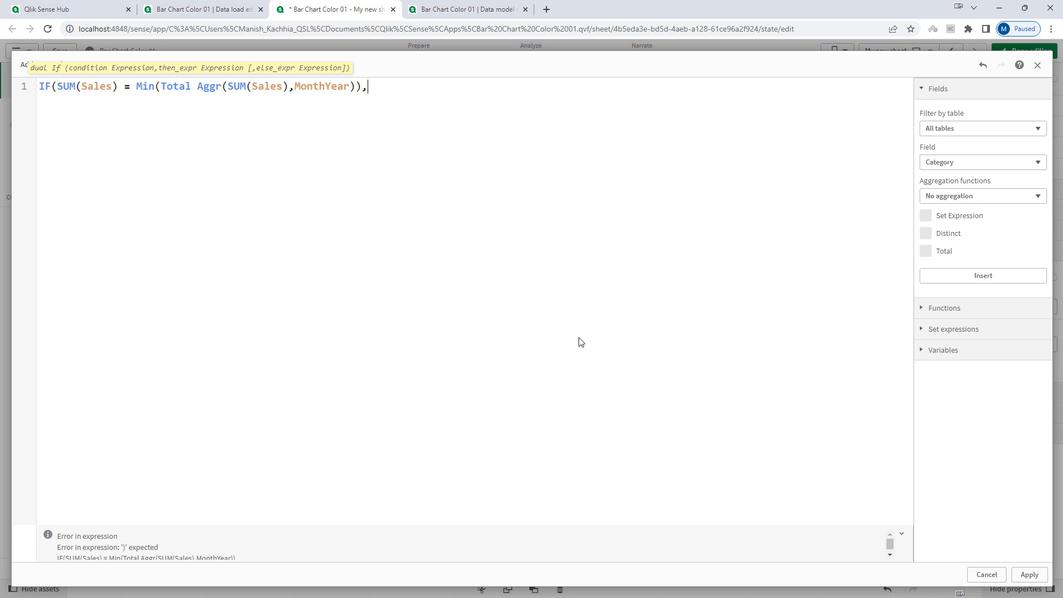
pyautogui.write('RED(),')
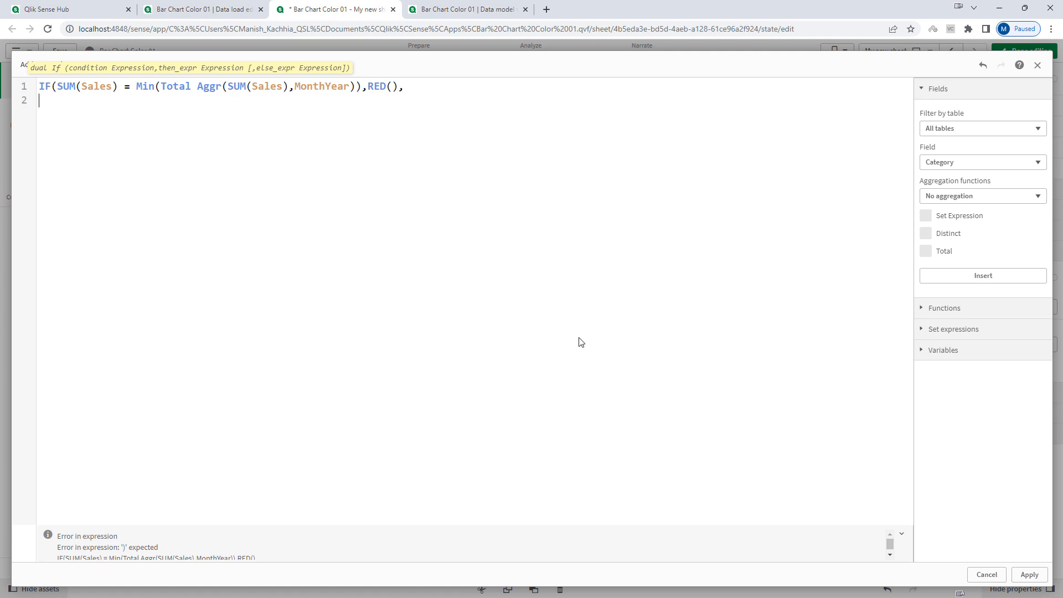
pyautogui.write('IF(SUM(Sales) = Min(Total Aggr(SUM(Sales),MonthYear)),')
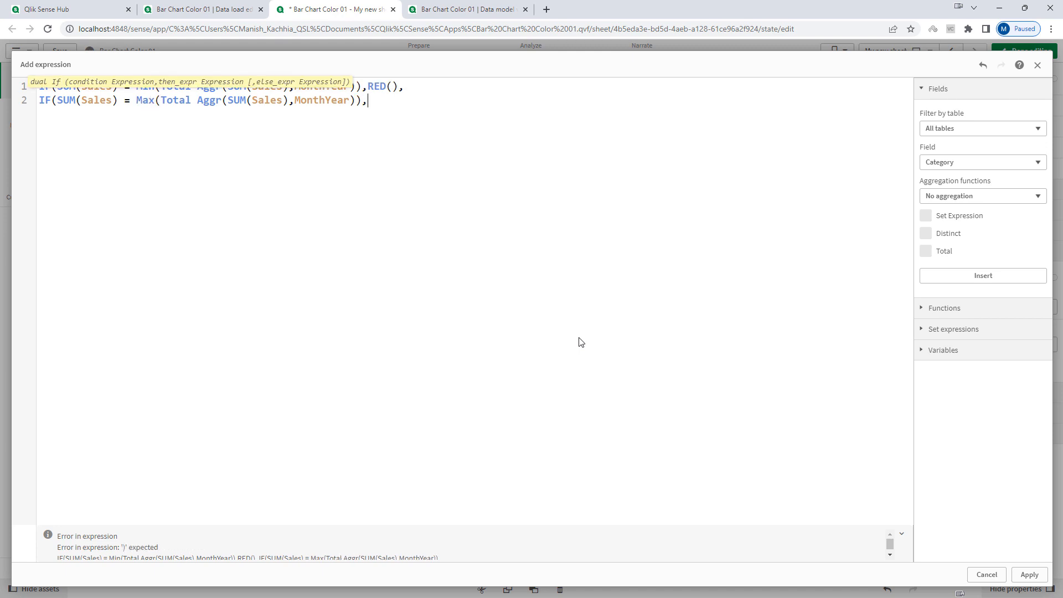
pyautogui.write('Green()')
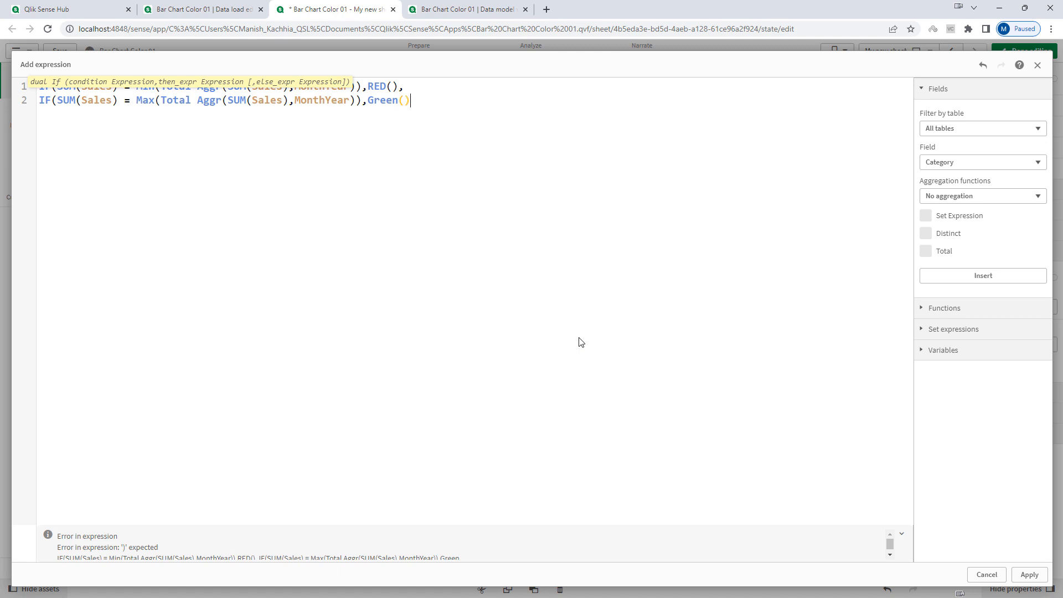
pyautogui.write(',')
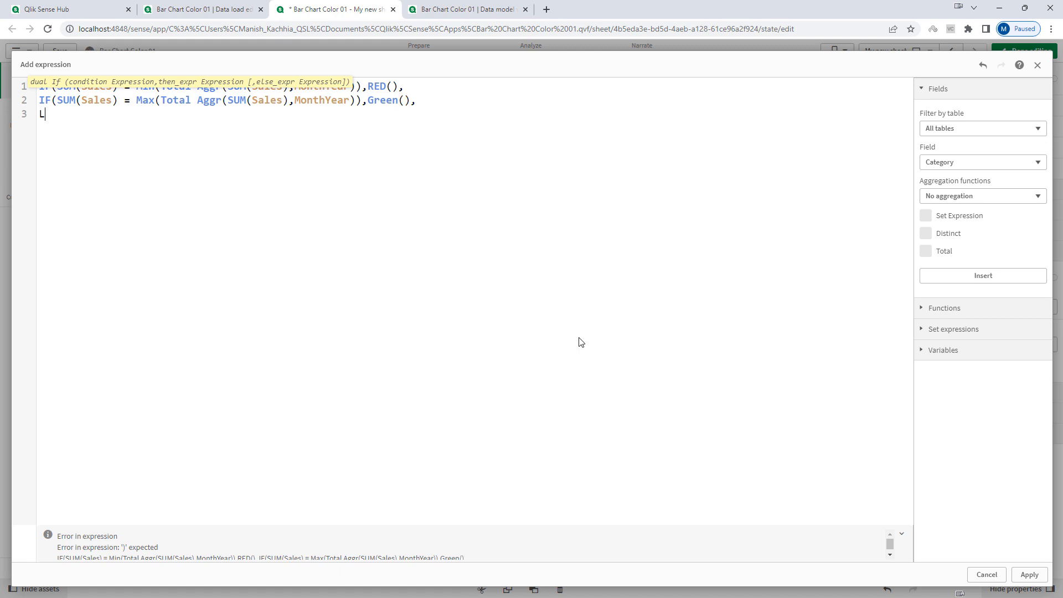
pyautogui.write('ightBlue')
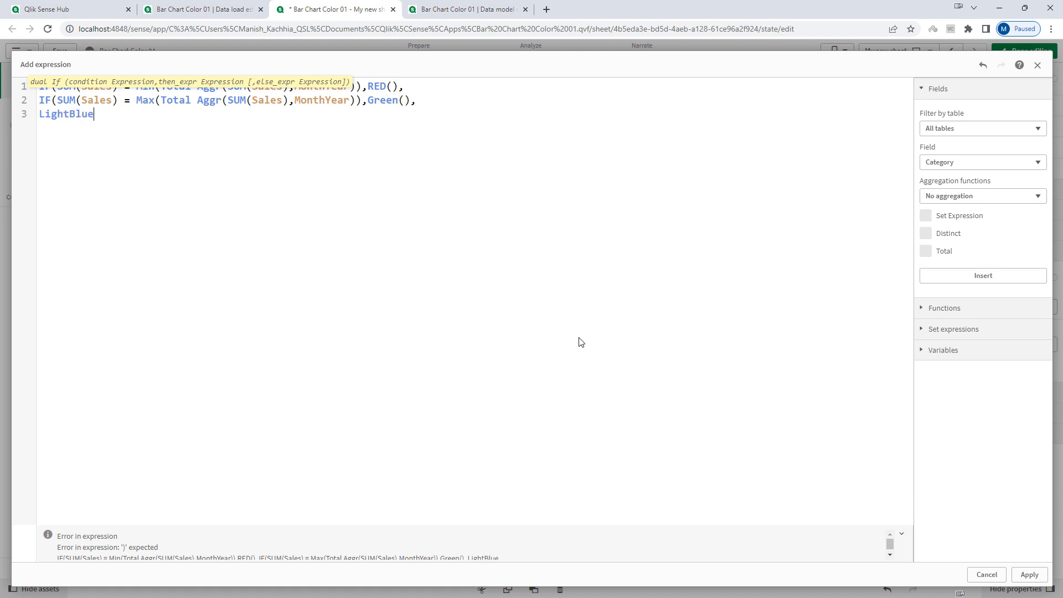
pyautogui.write('()))')
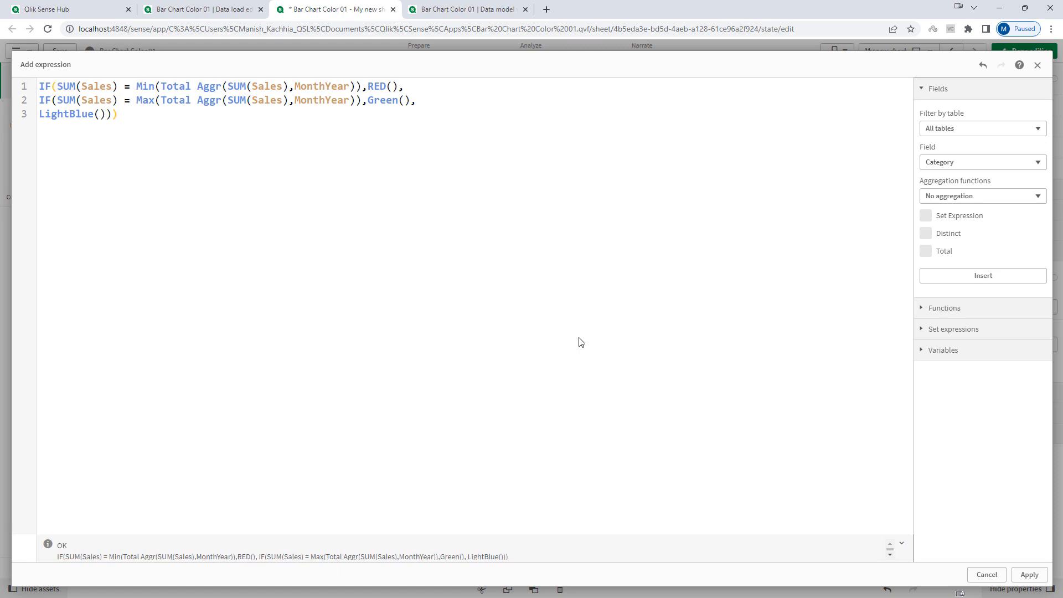
pyautogui.click(1029, 574)
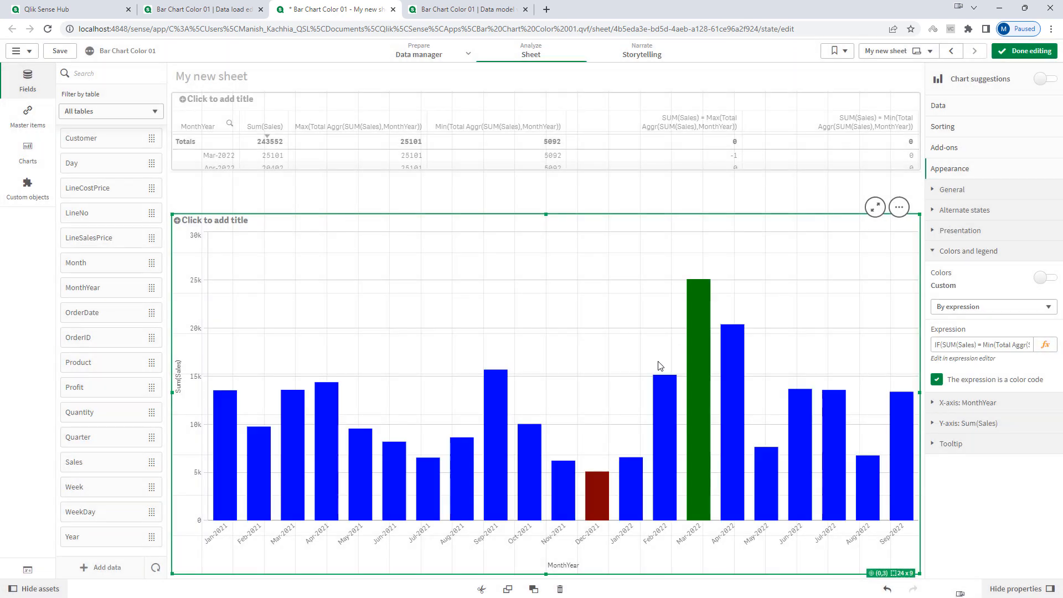
pyautogui.click(1024, 51)
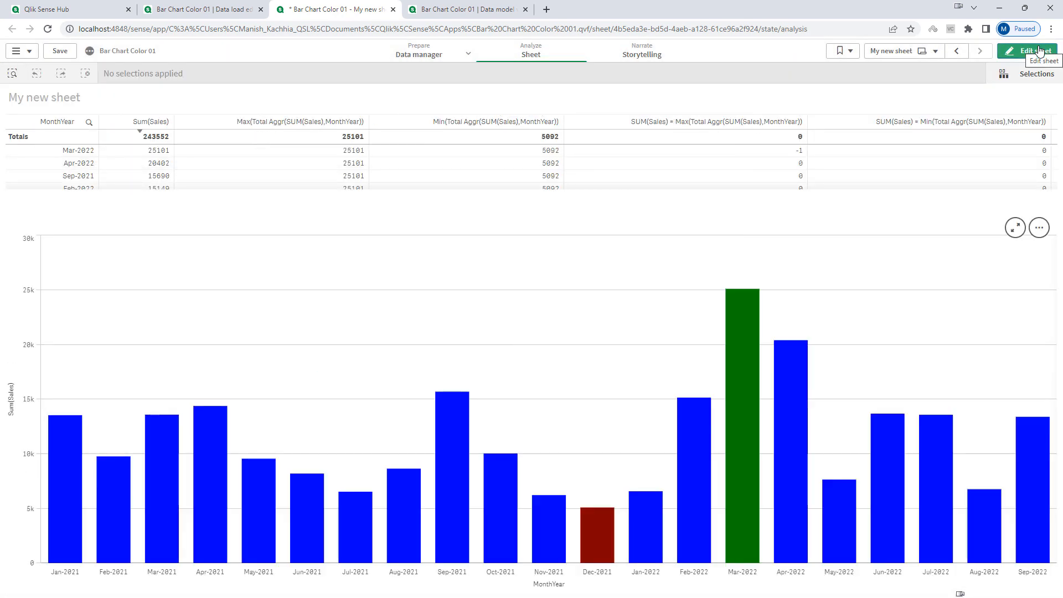
pyautogui.moveTo(421, 452)
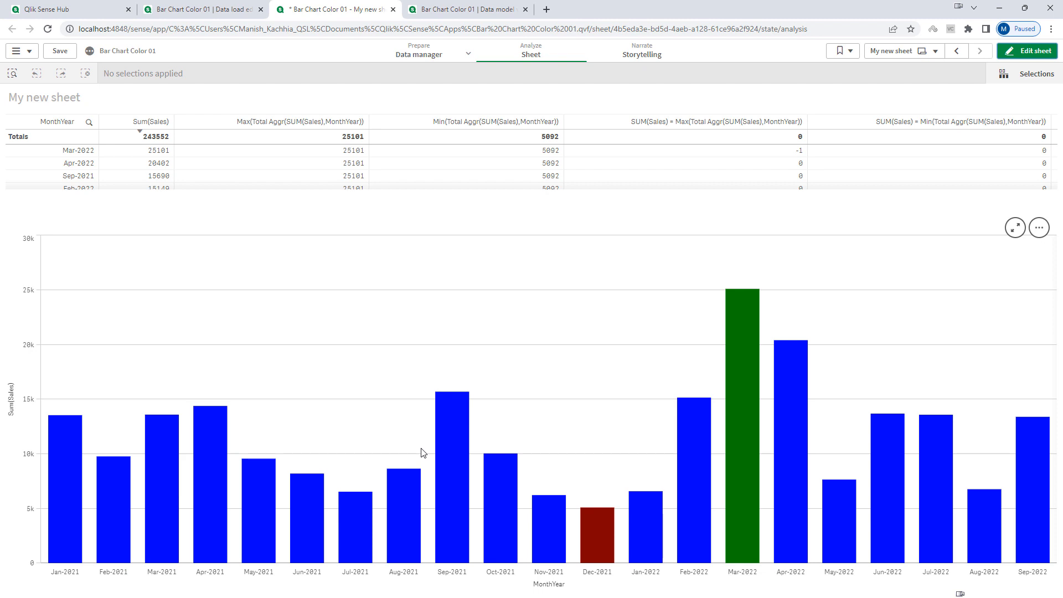
pyautogui.moveTo(622, 285)
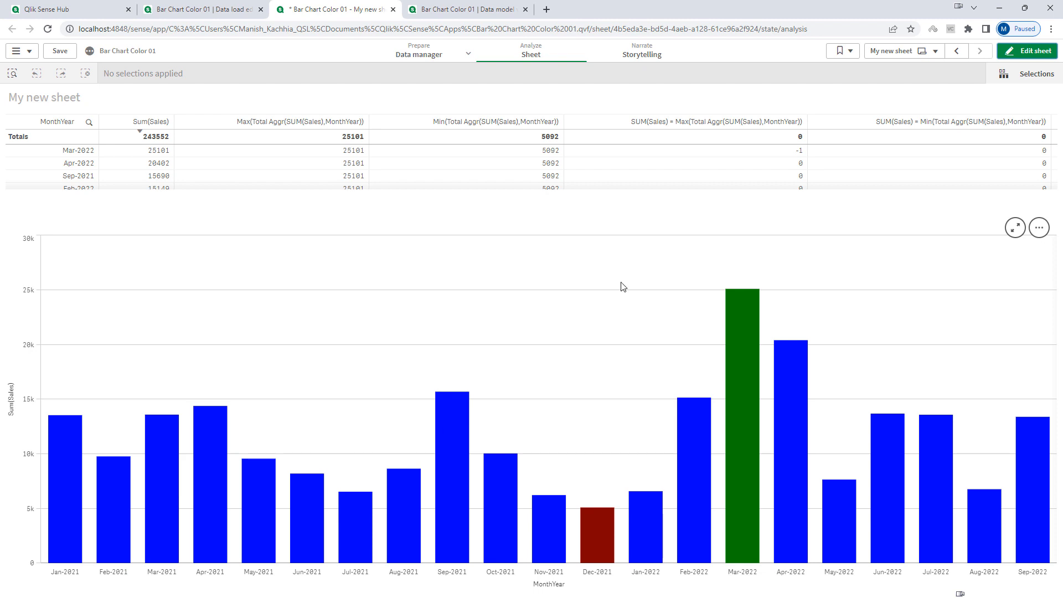
pyautogui.click(1026, 51)
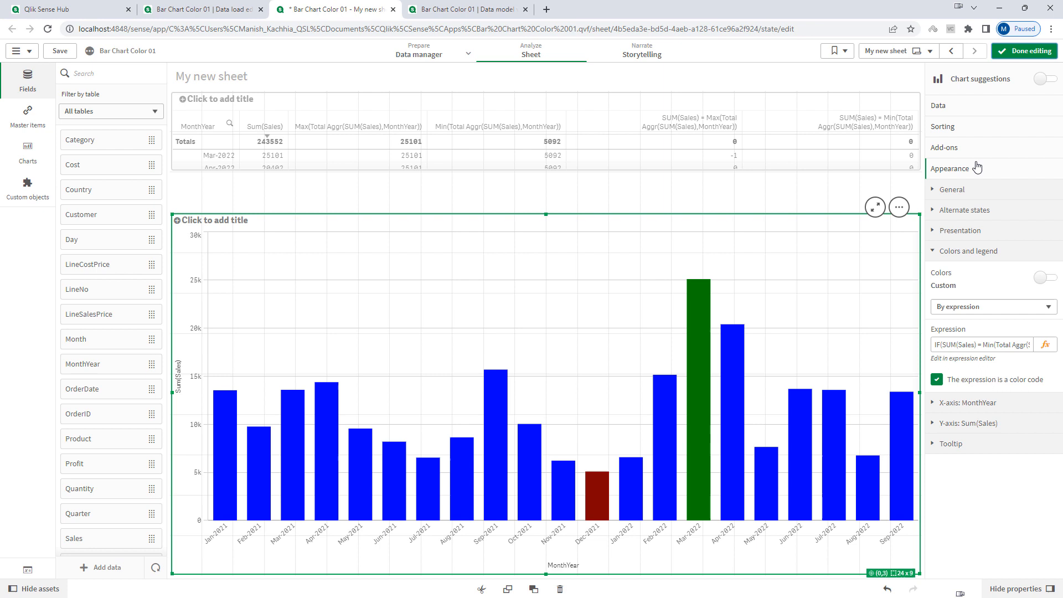
# Set the Sales measure's number formatting, turn on value labels, and finish editing
pyautogui.click(937, 106)
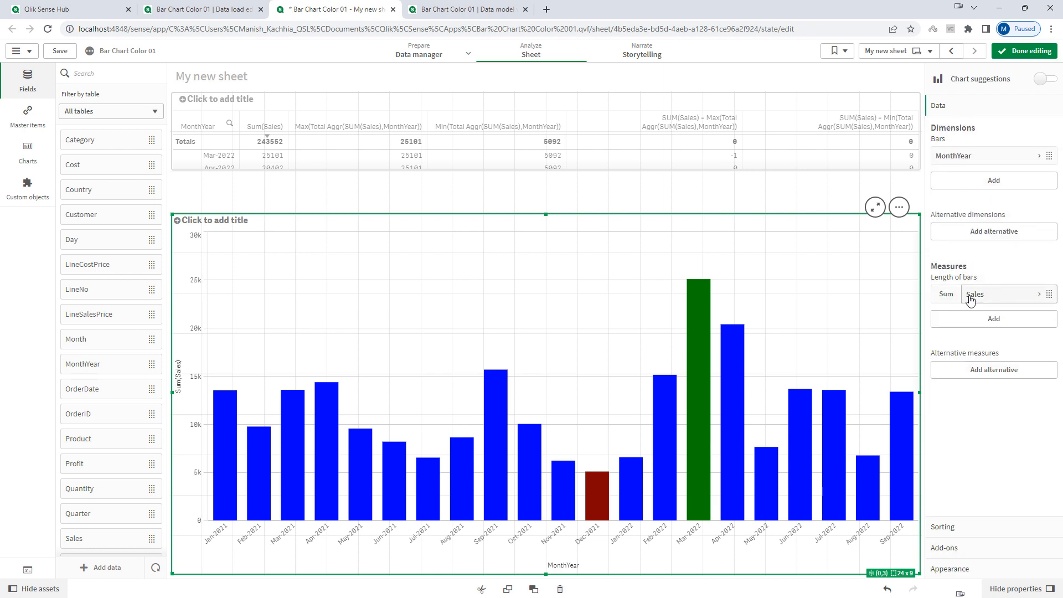
pyautogui.click(975, 295)
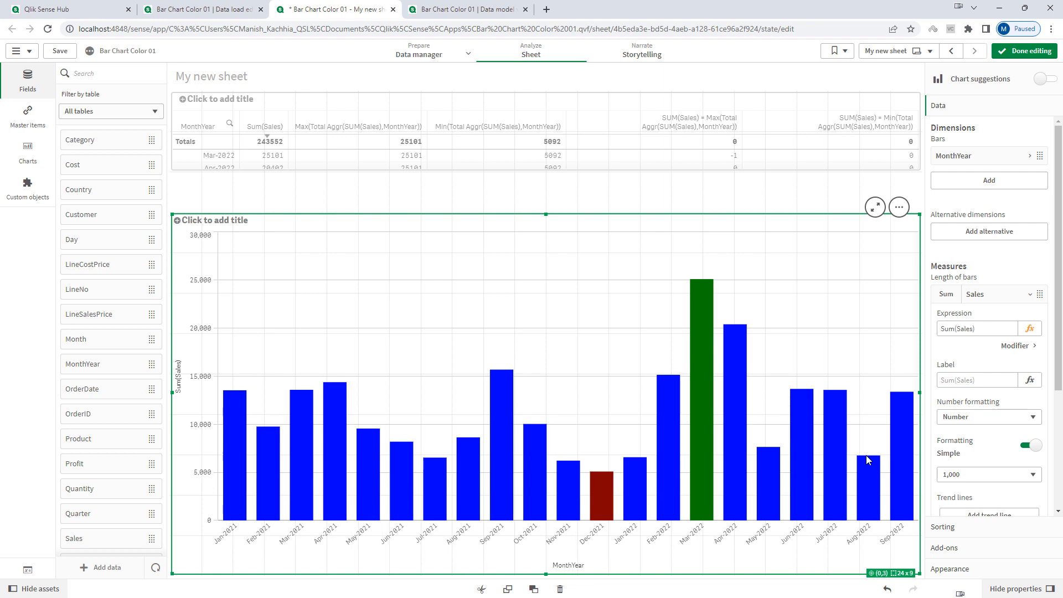
pyautogui.click(950, 168)
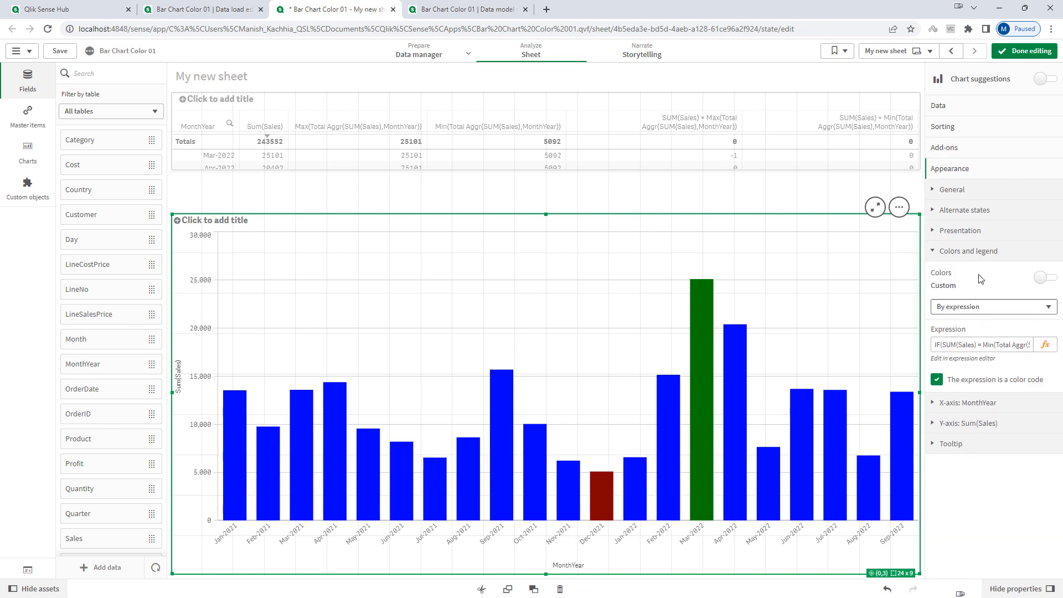
pyautogui.click(960, 230)
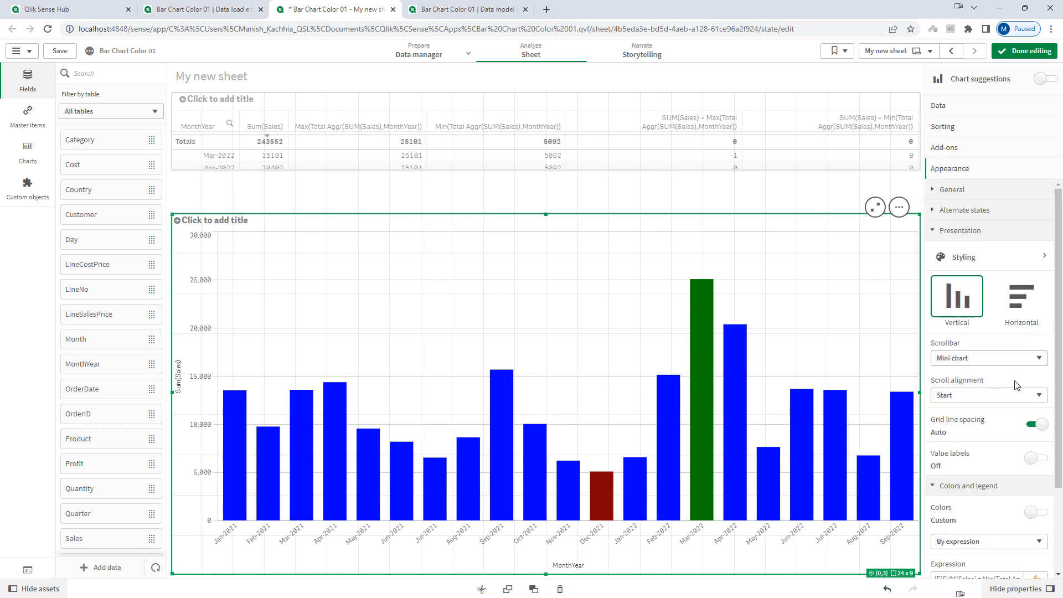
pyautogui.click(1036, 458)
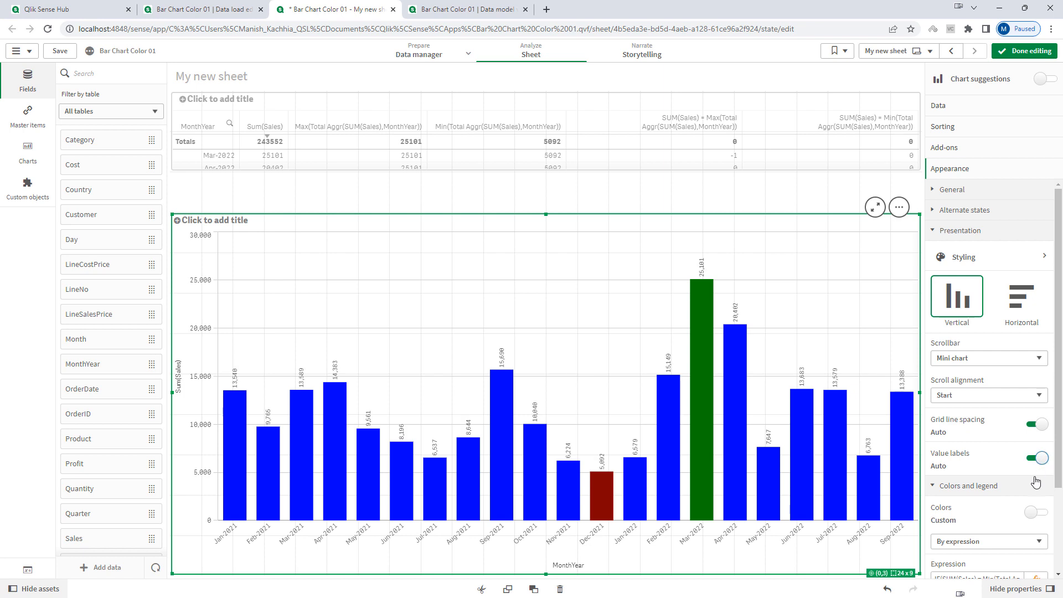
pyautogui.click(1030, 51)
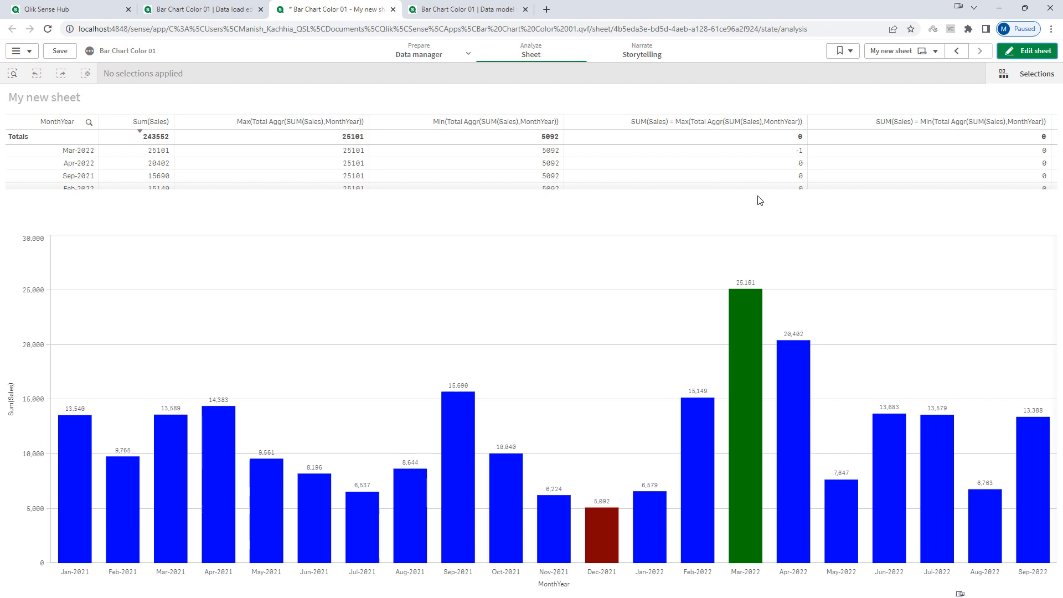
pyautogui.moveTo(33, 71)
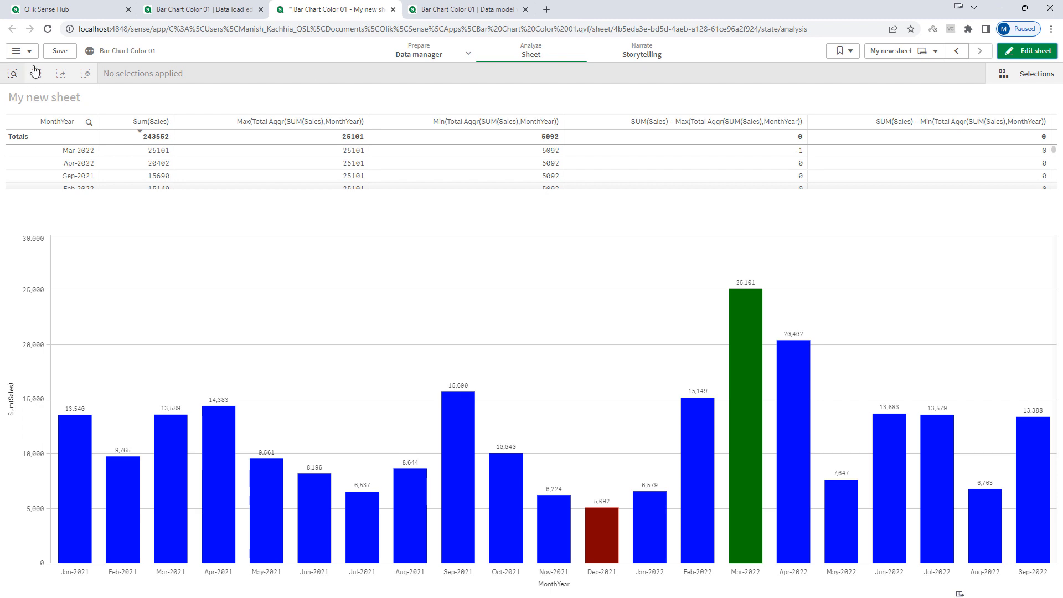